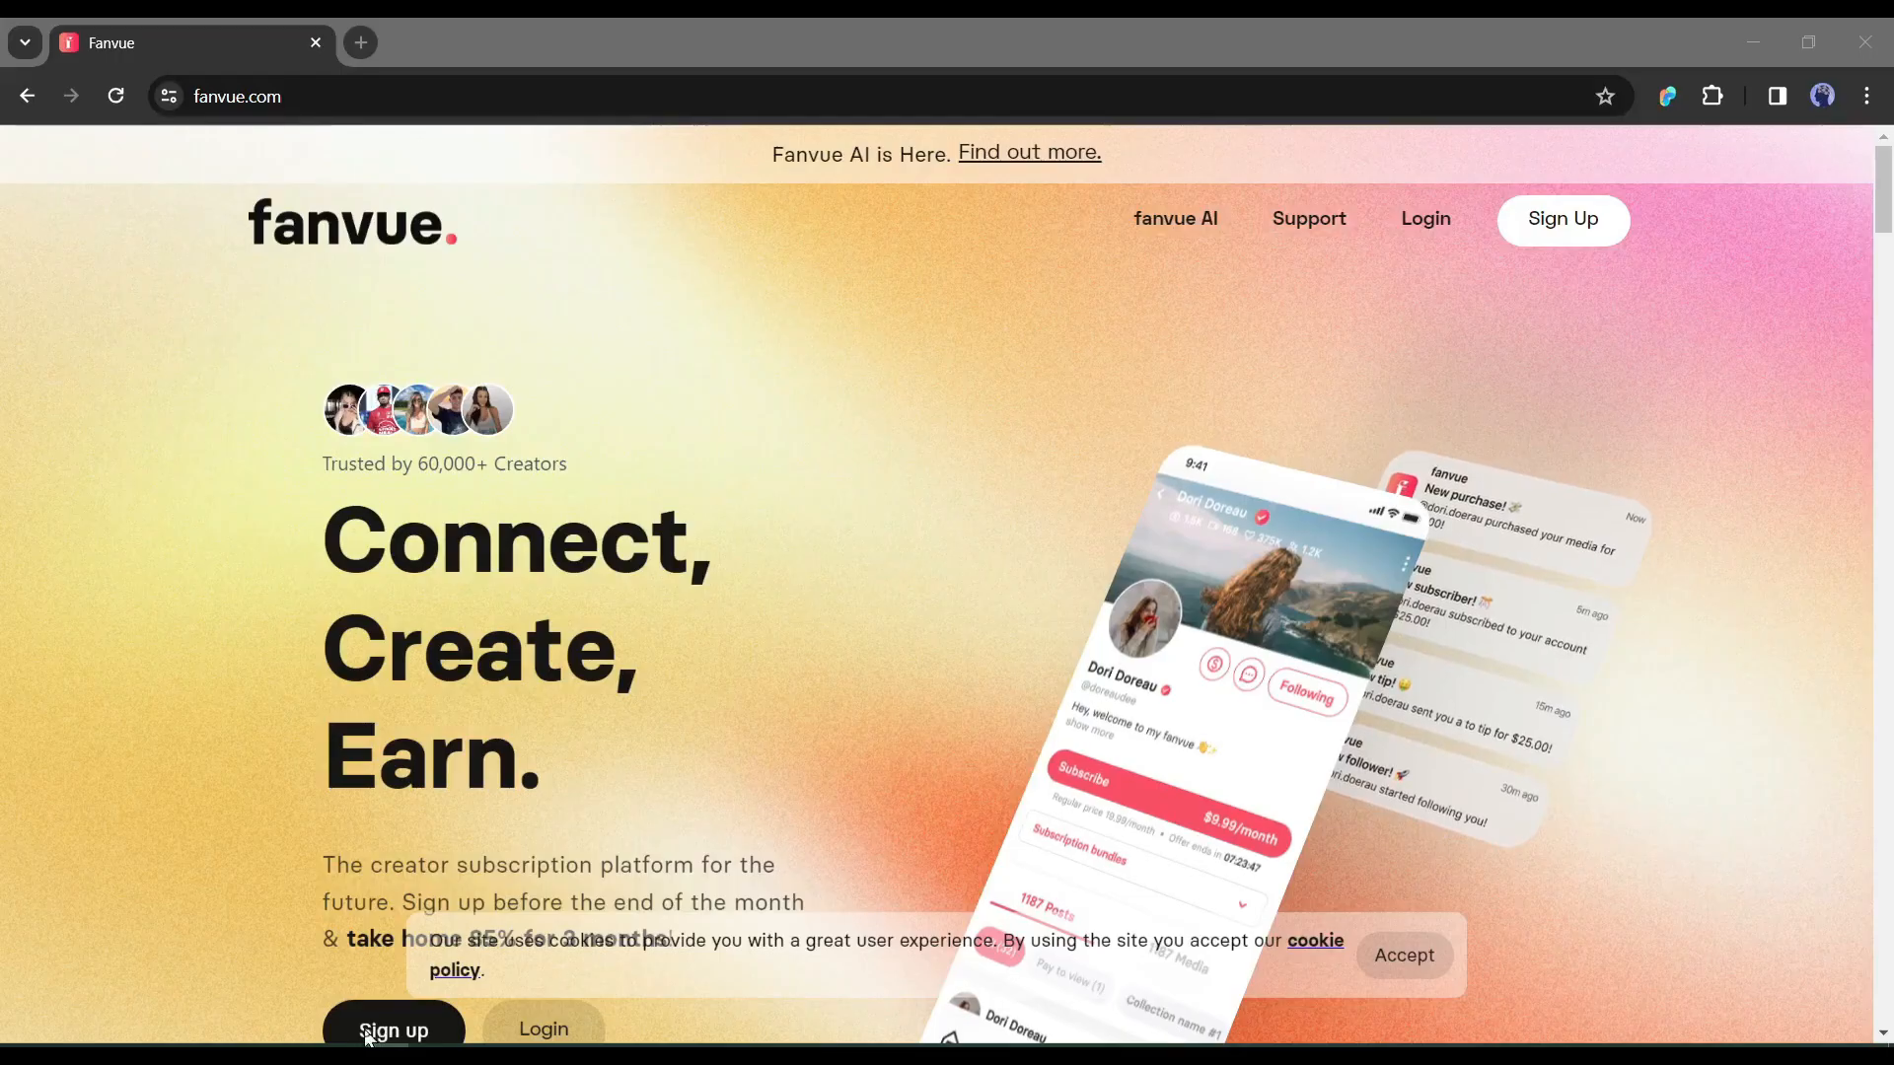
mouse_move(881, 355)
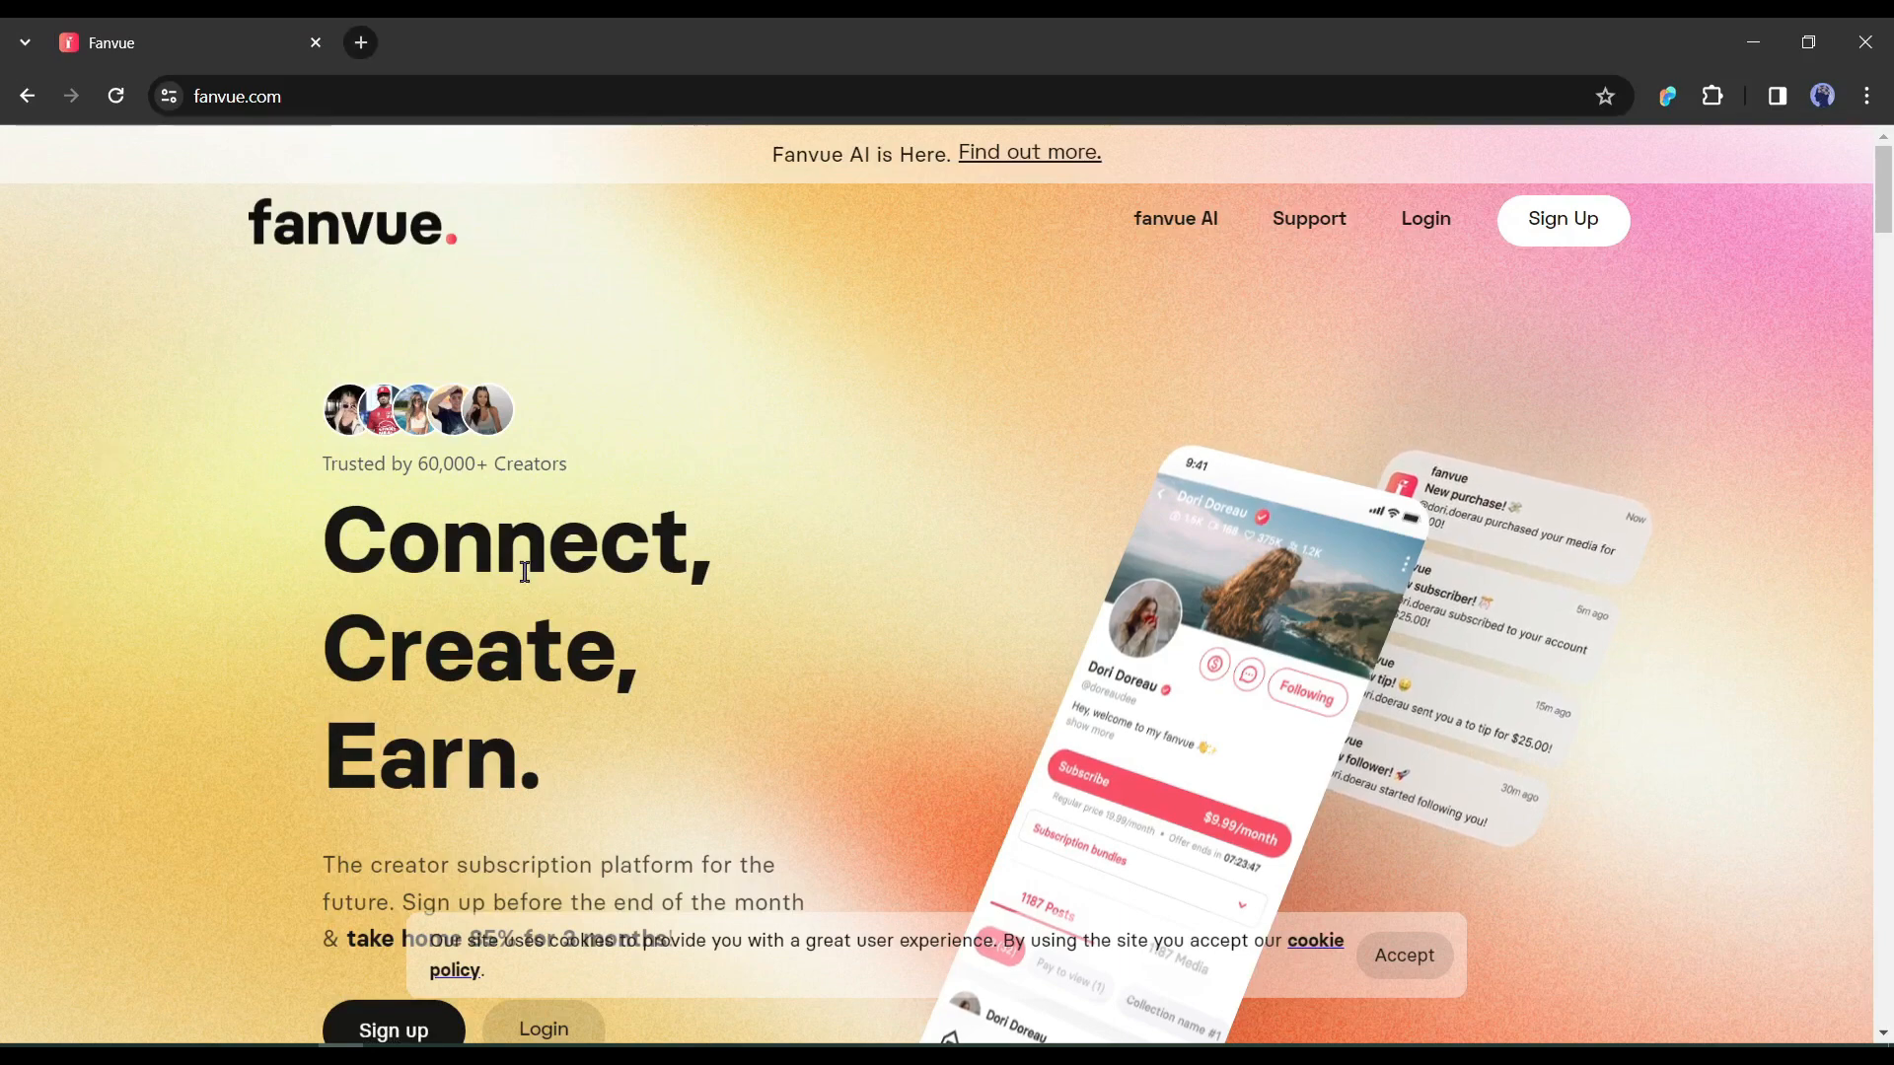
Scroll the Fanvue landing page, sign up, and choose to become a creator
scroll(down, 3)
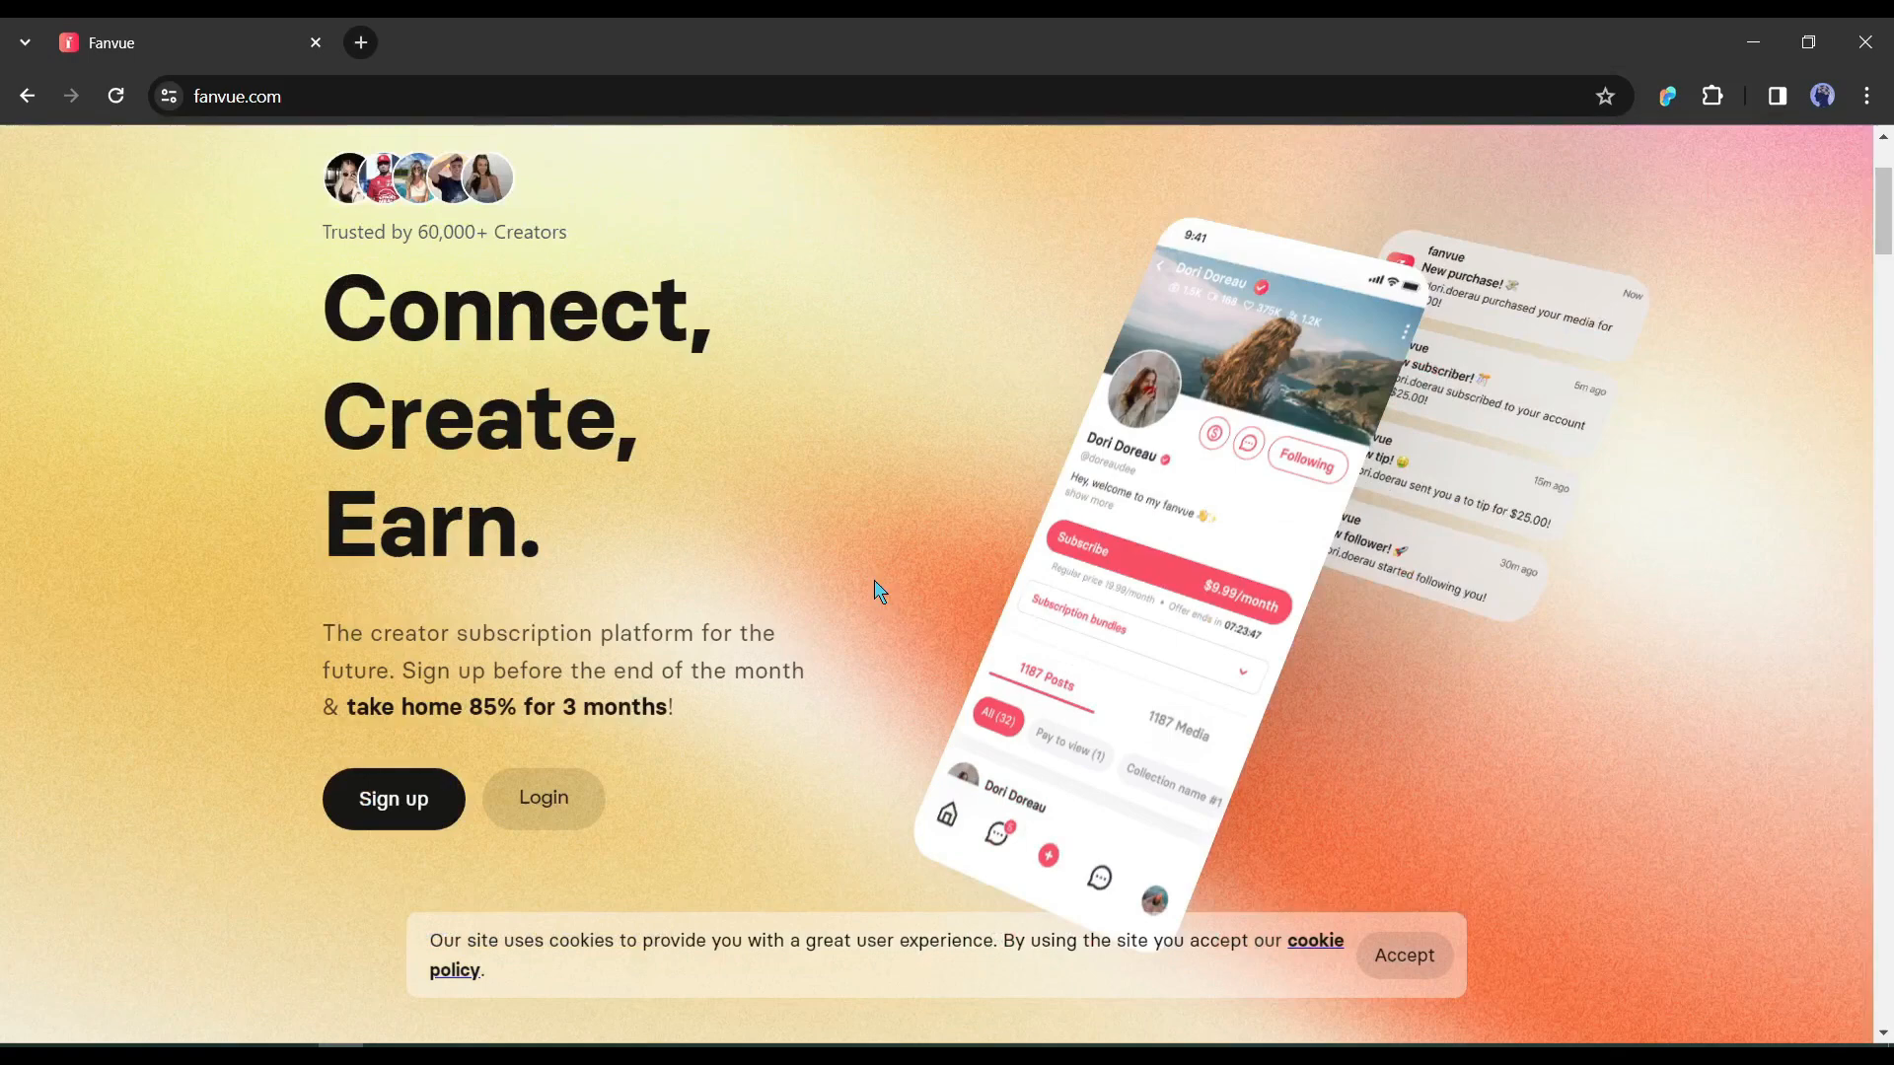
scroll(down, 3)
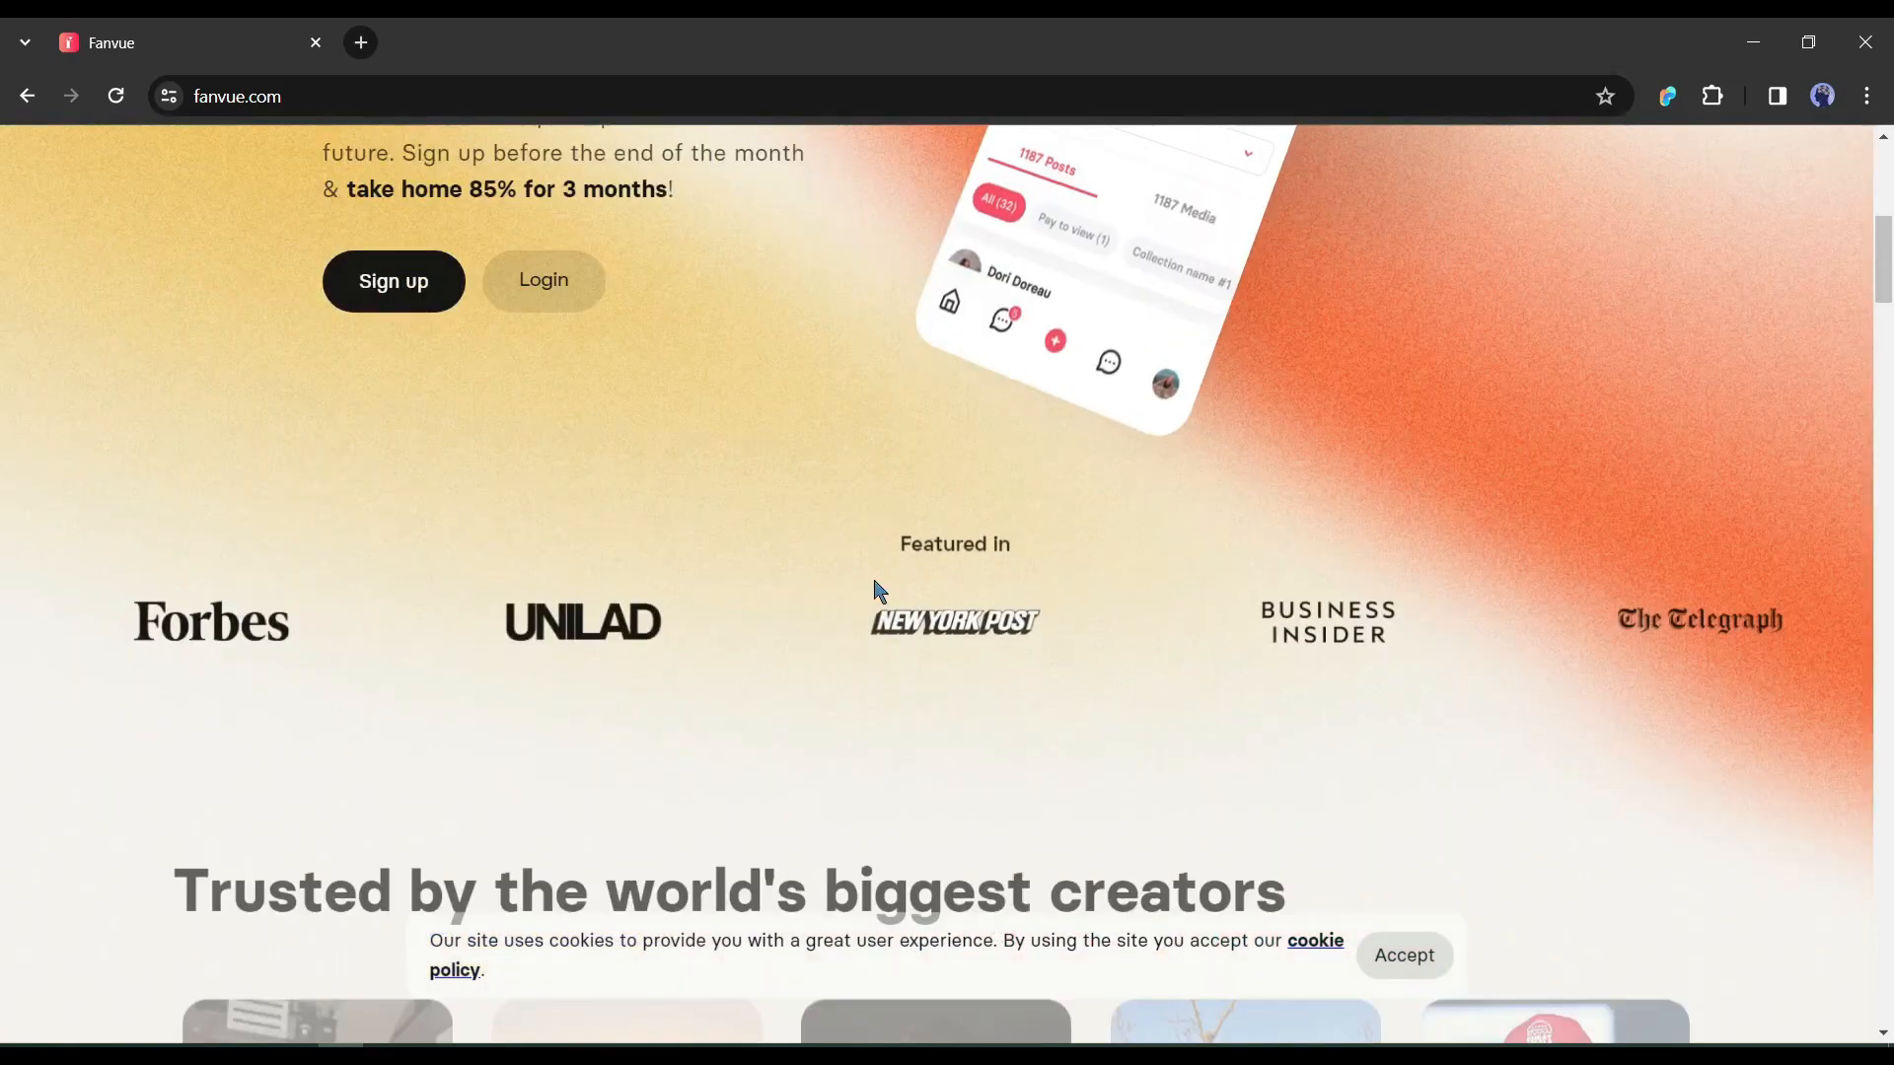
scroll(down, 3)
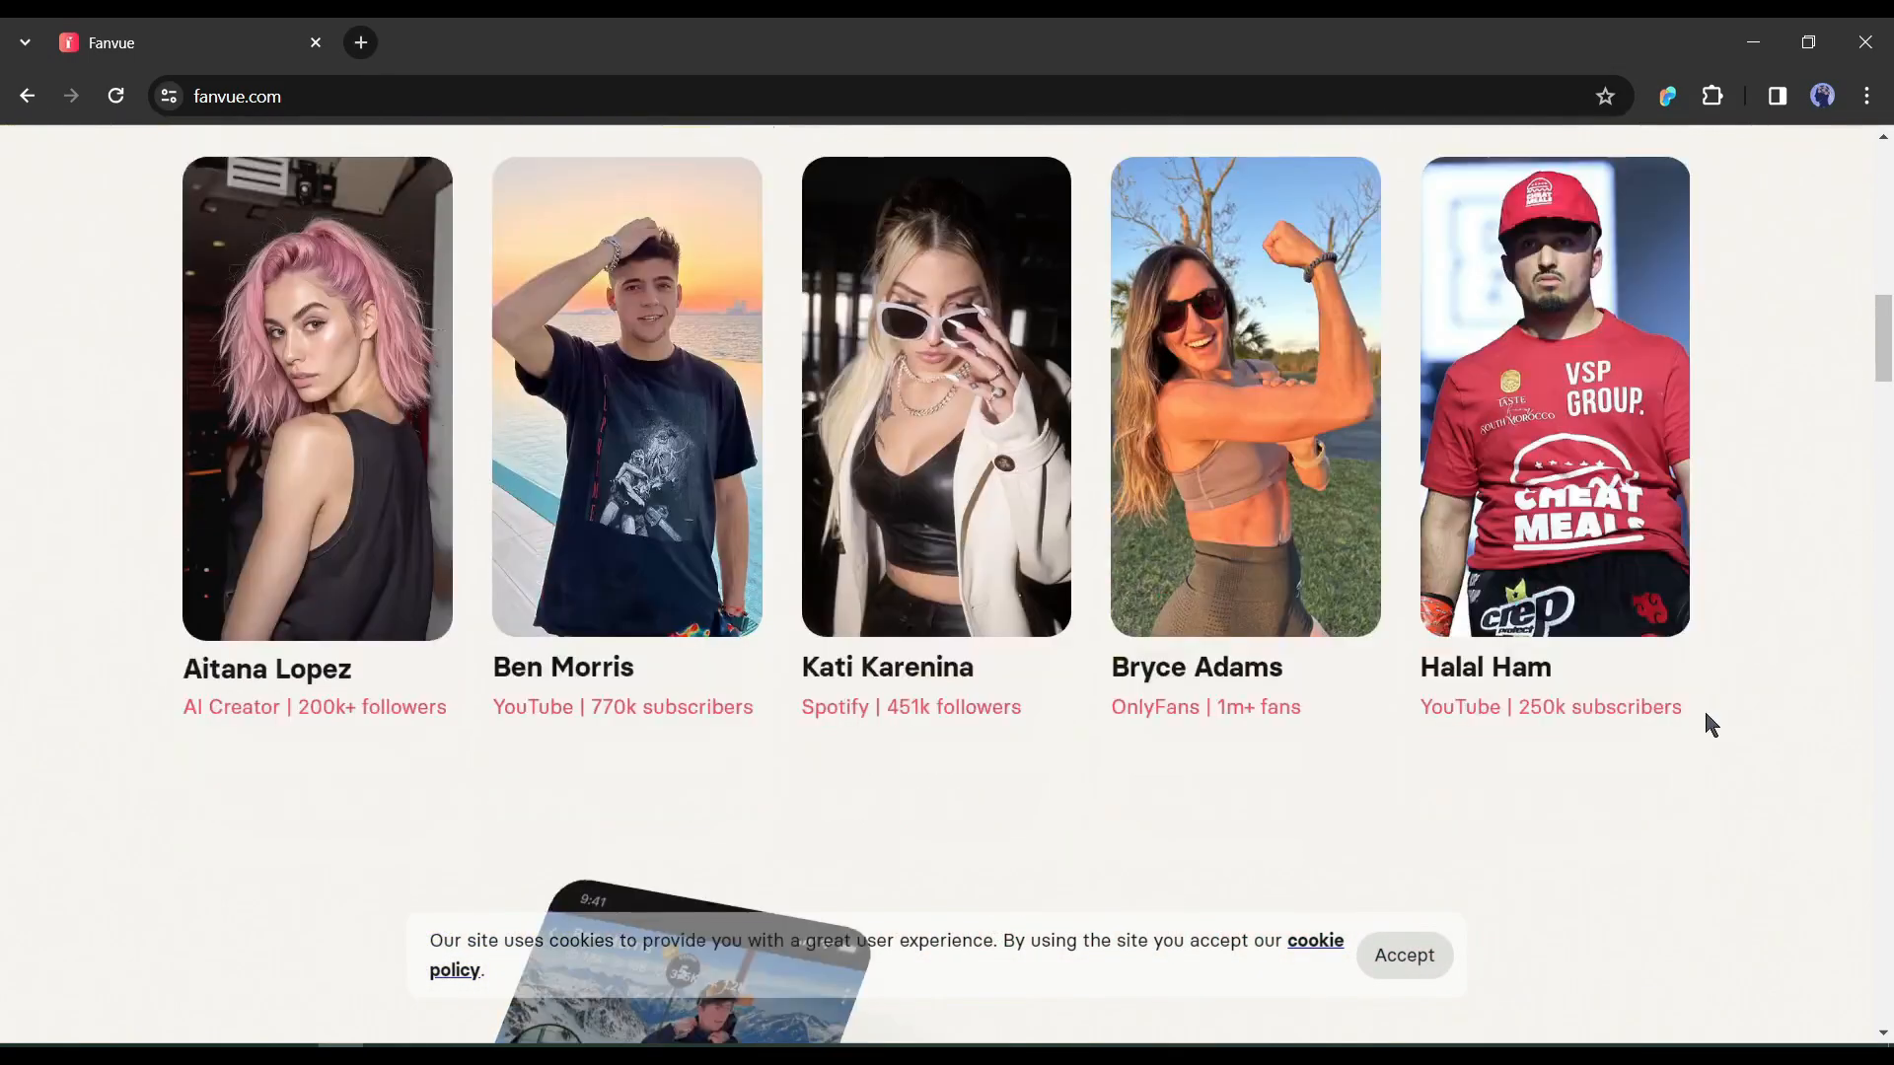
scroll(down, 3)
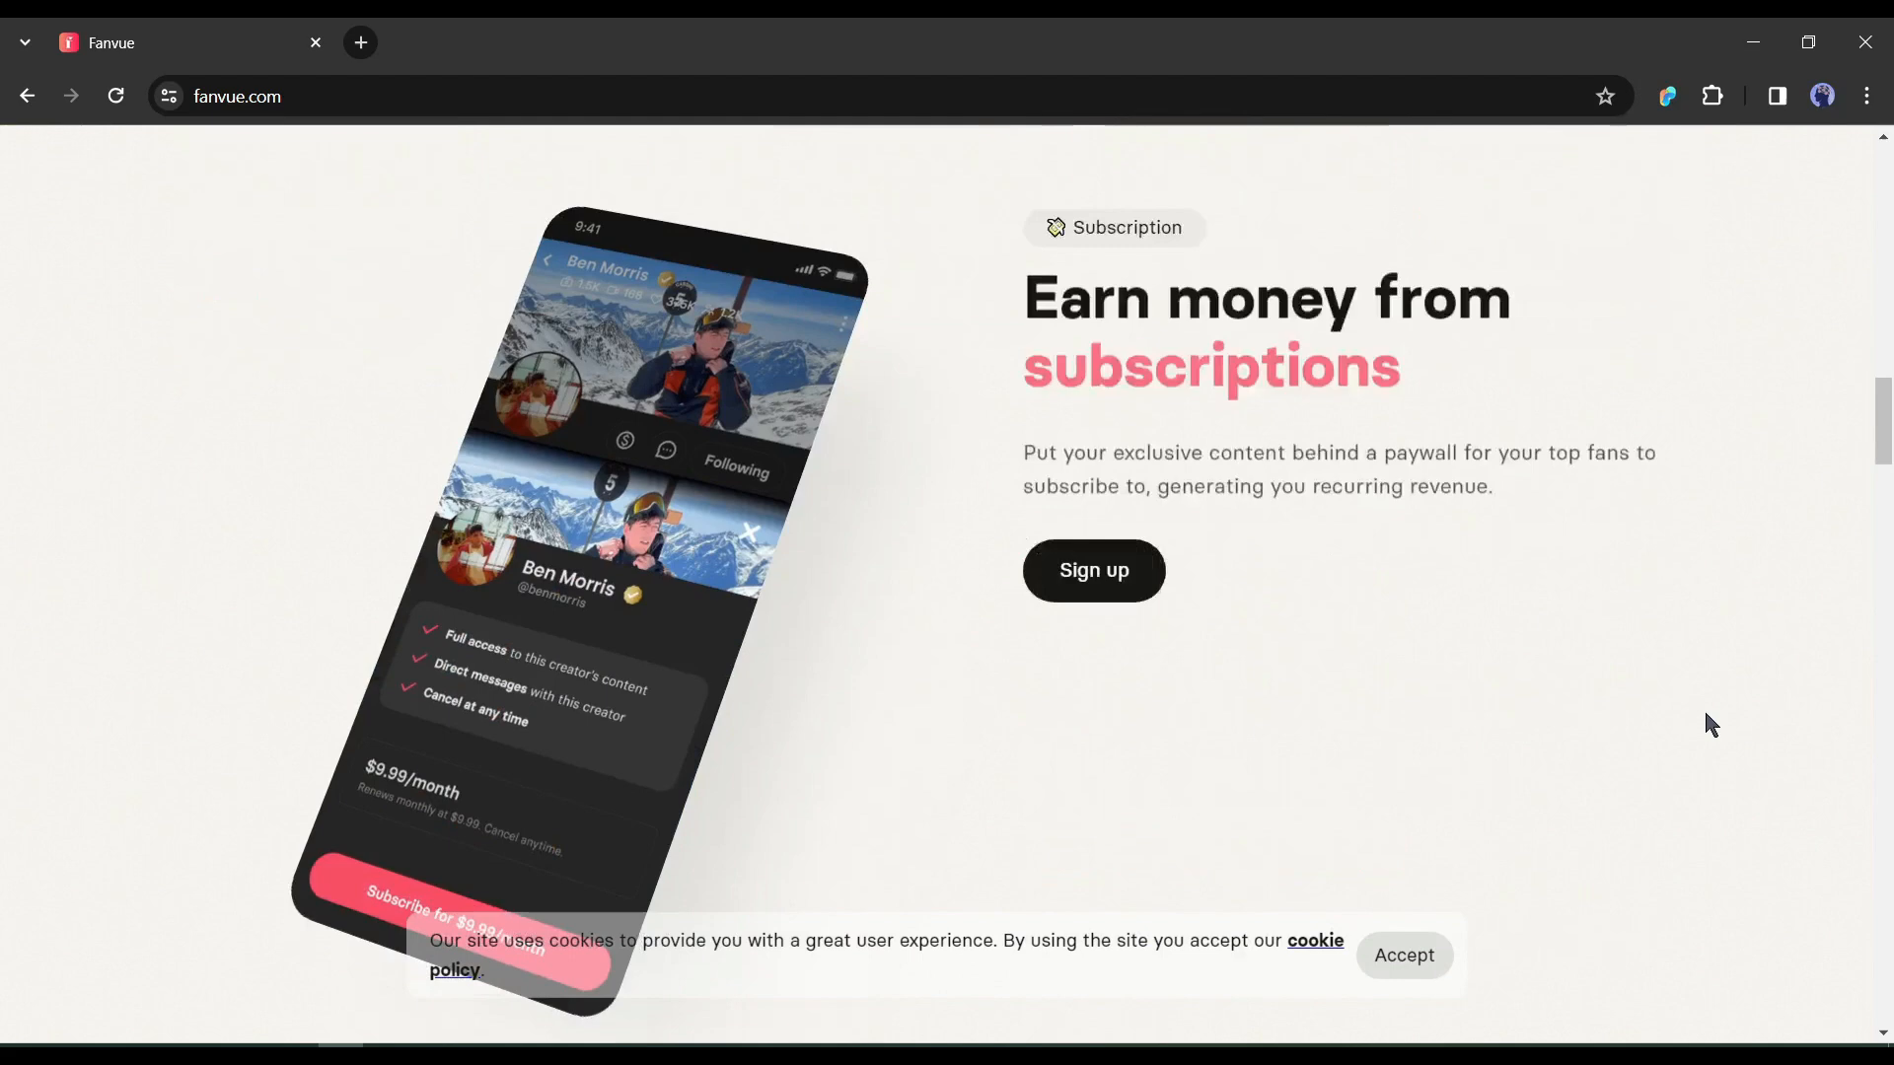
scroll(down, 3)
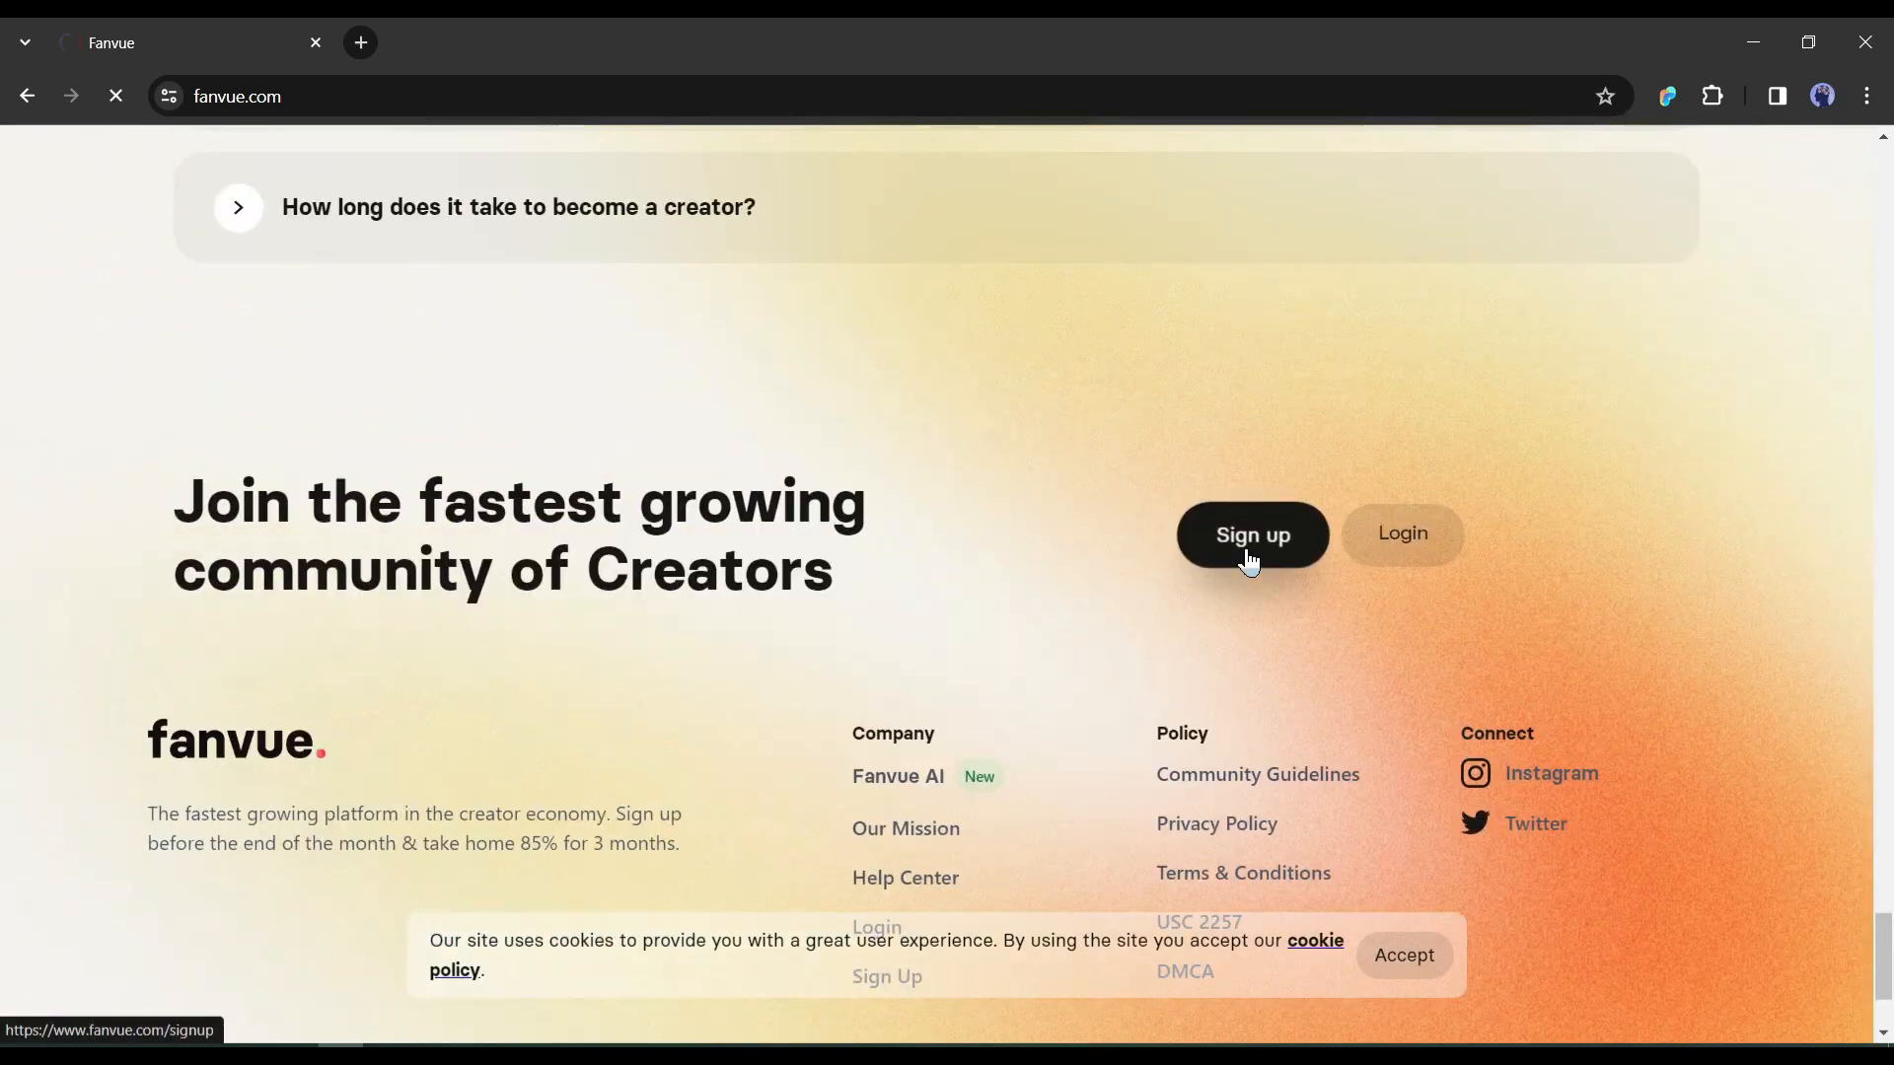
click(1250, 535)
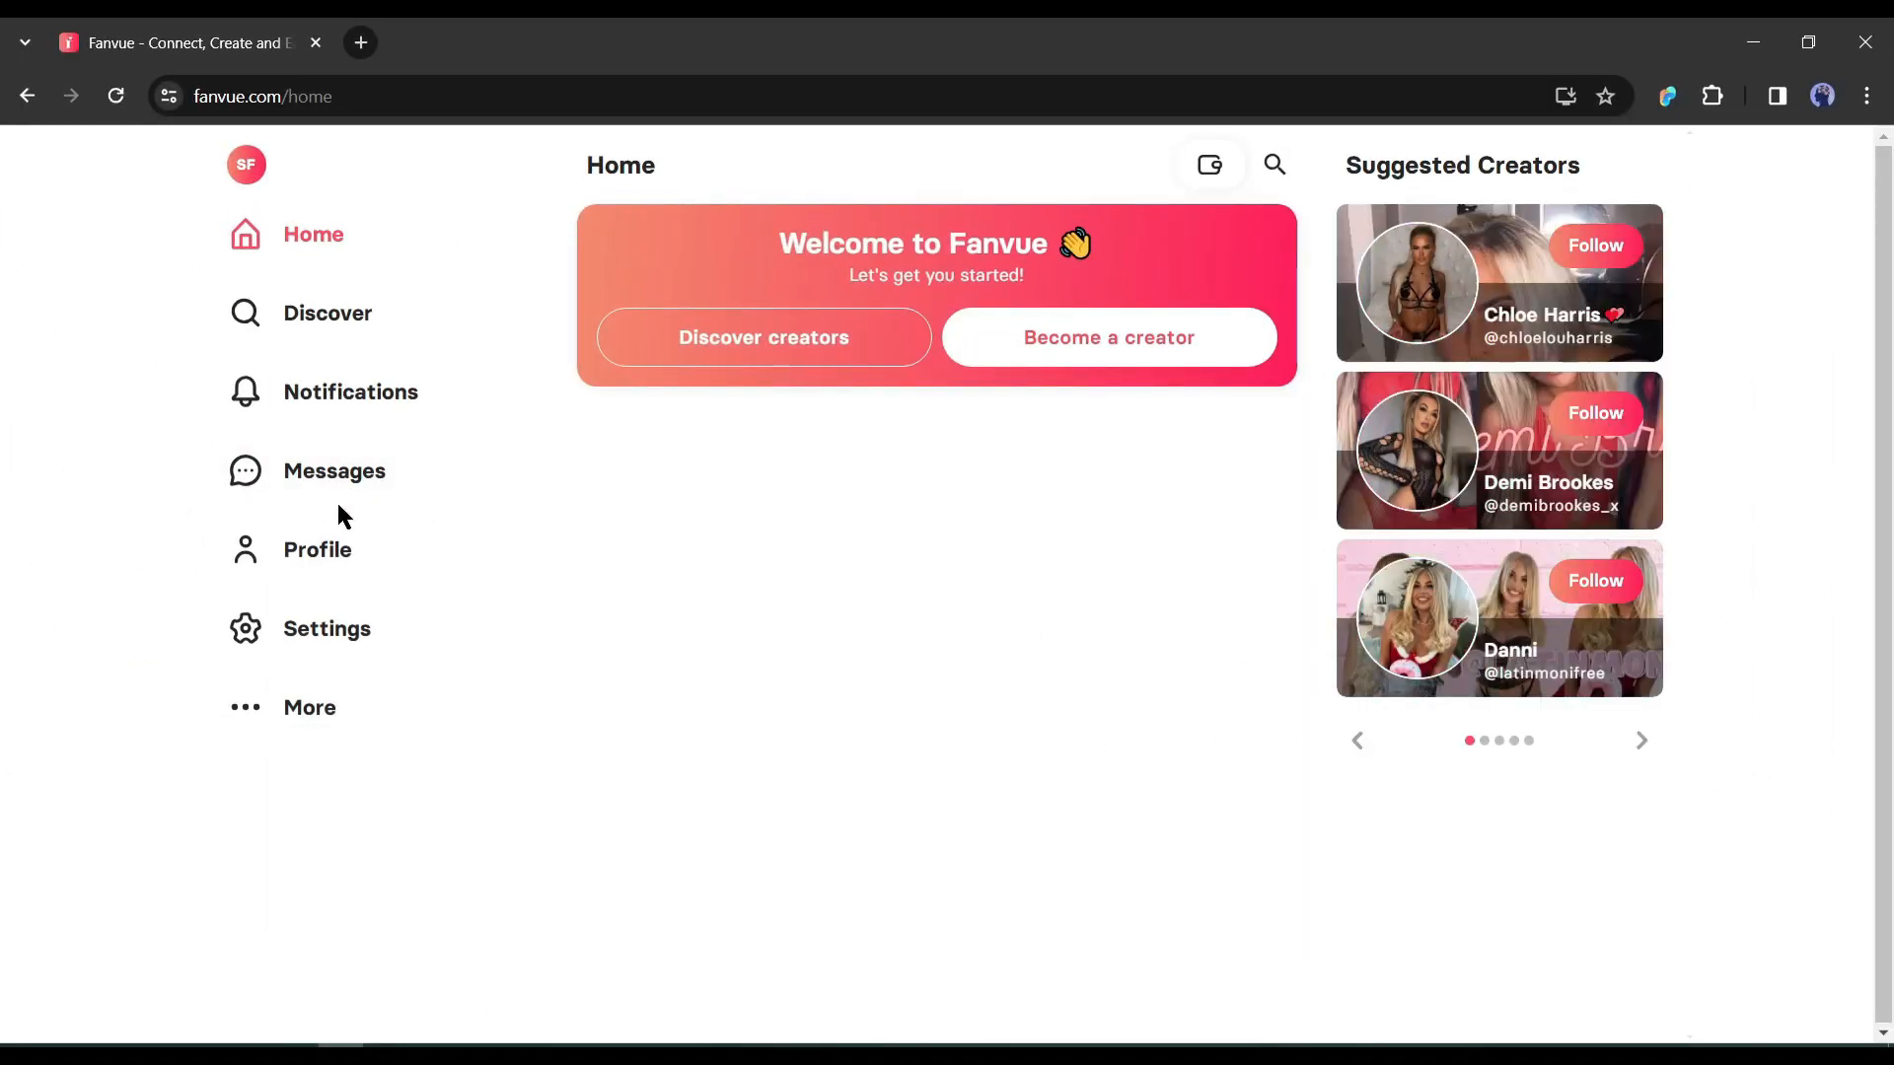
click(1106, 337)
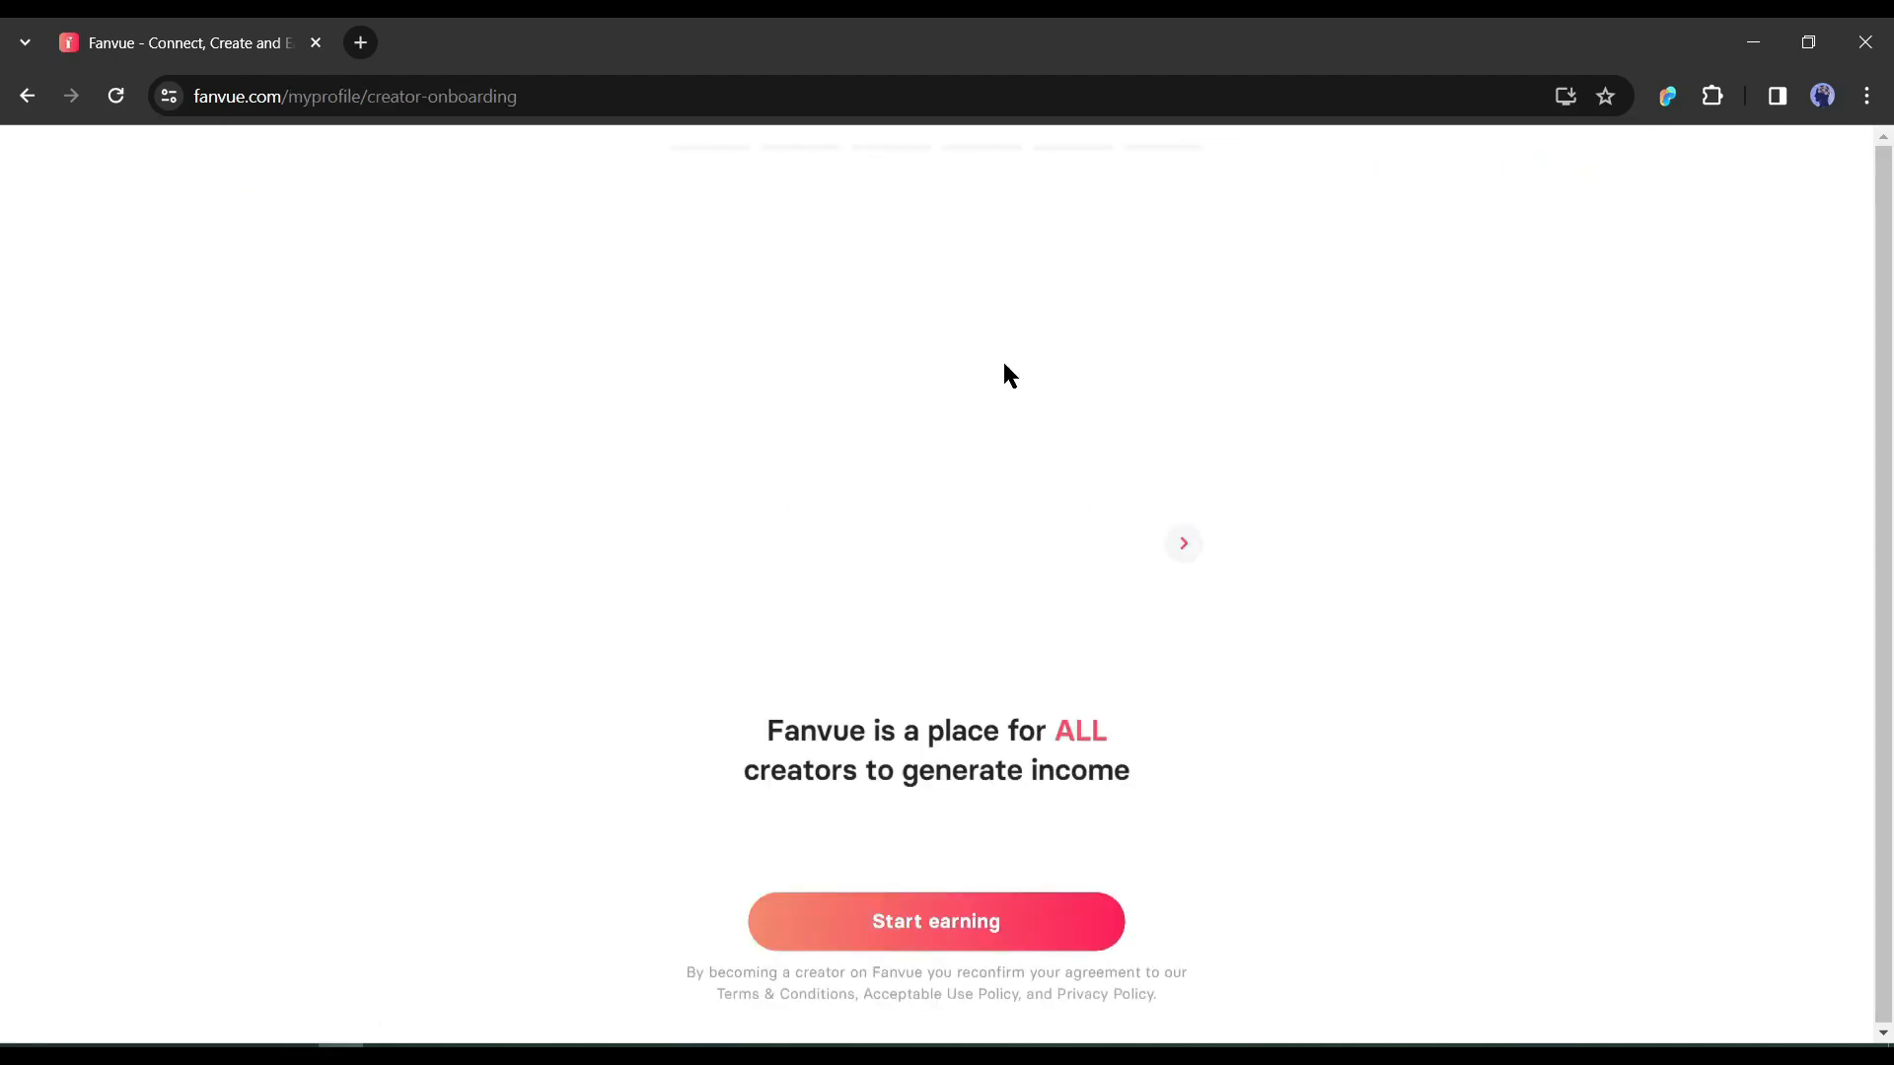
Start earning, confirm the country of residency, and proceed to Ondato identity verification consent
click(935, 920)
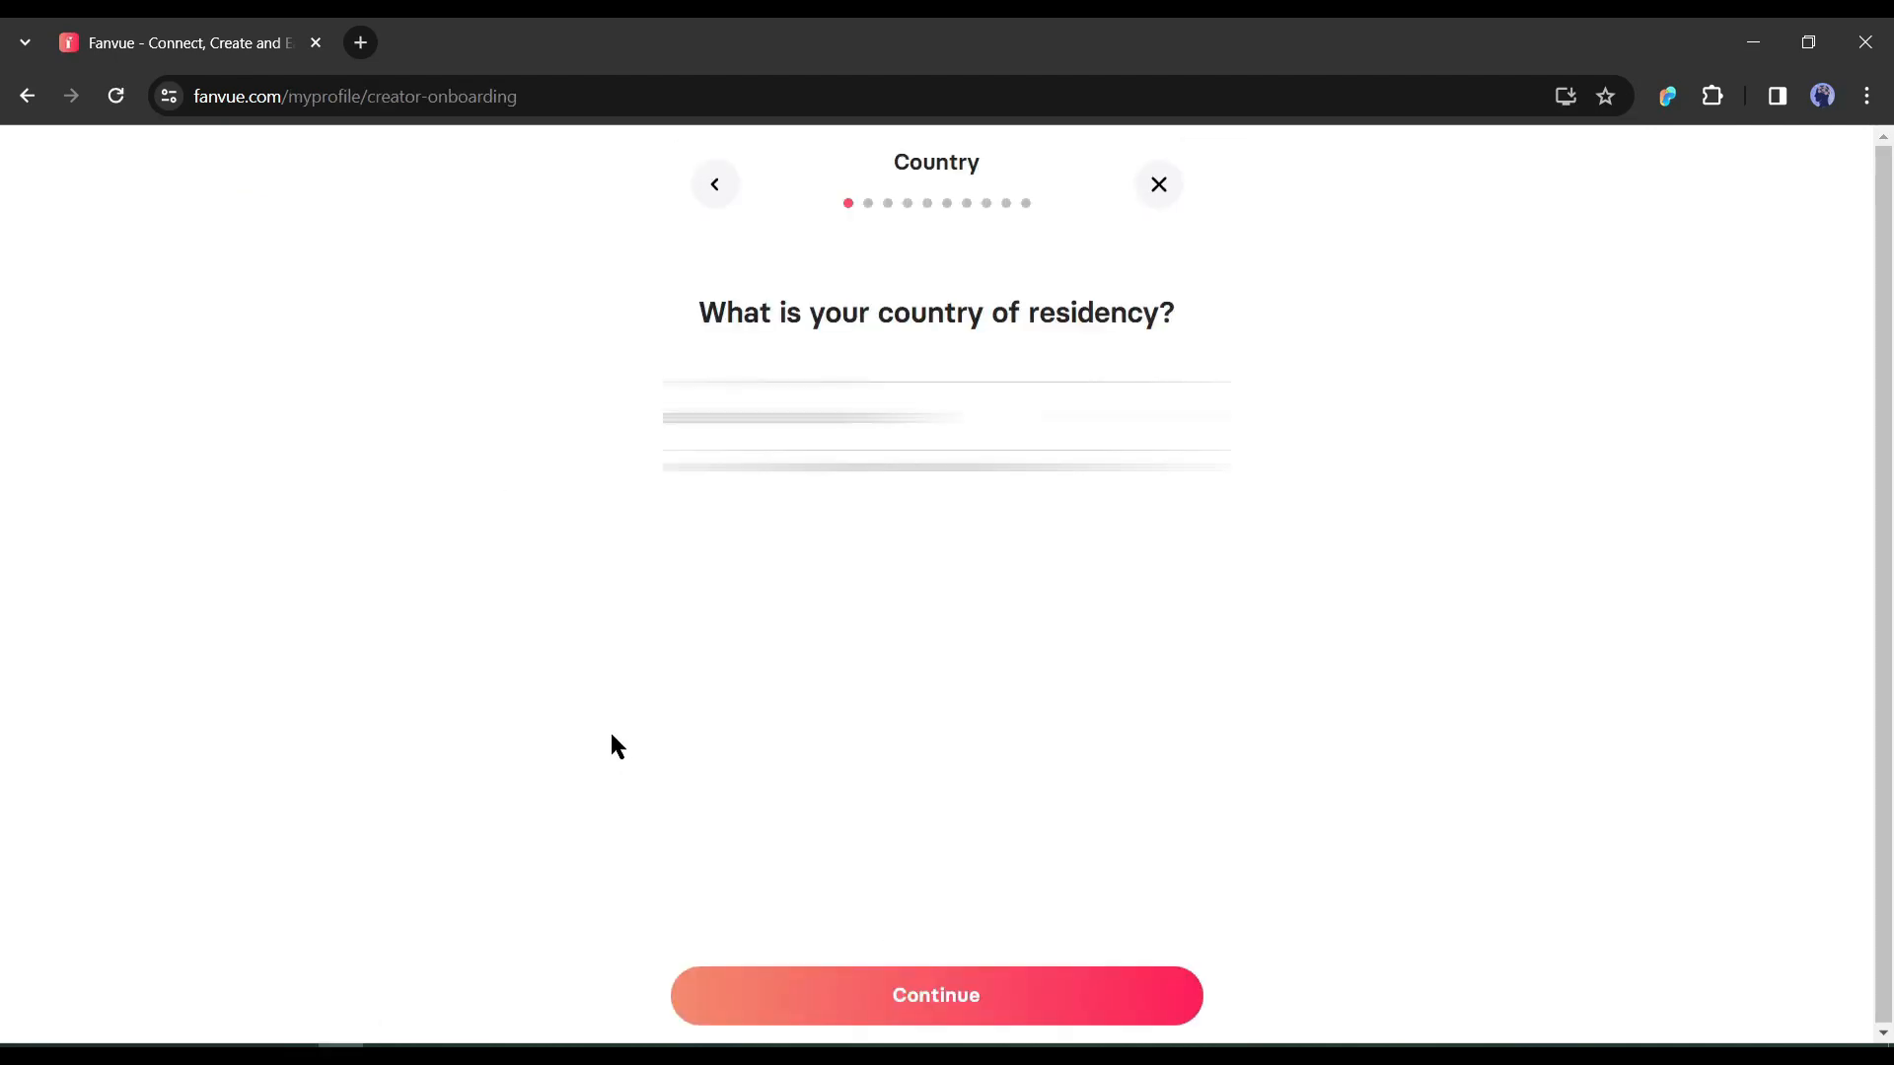
click(935, 995)
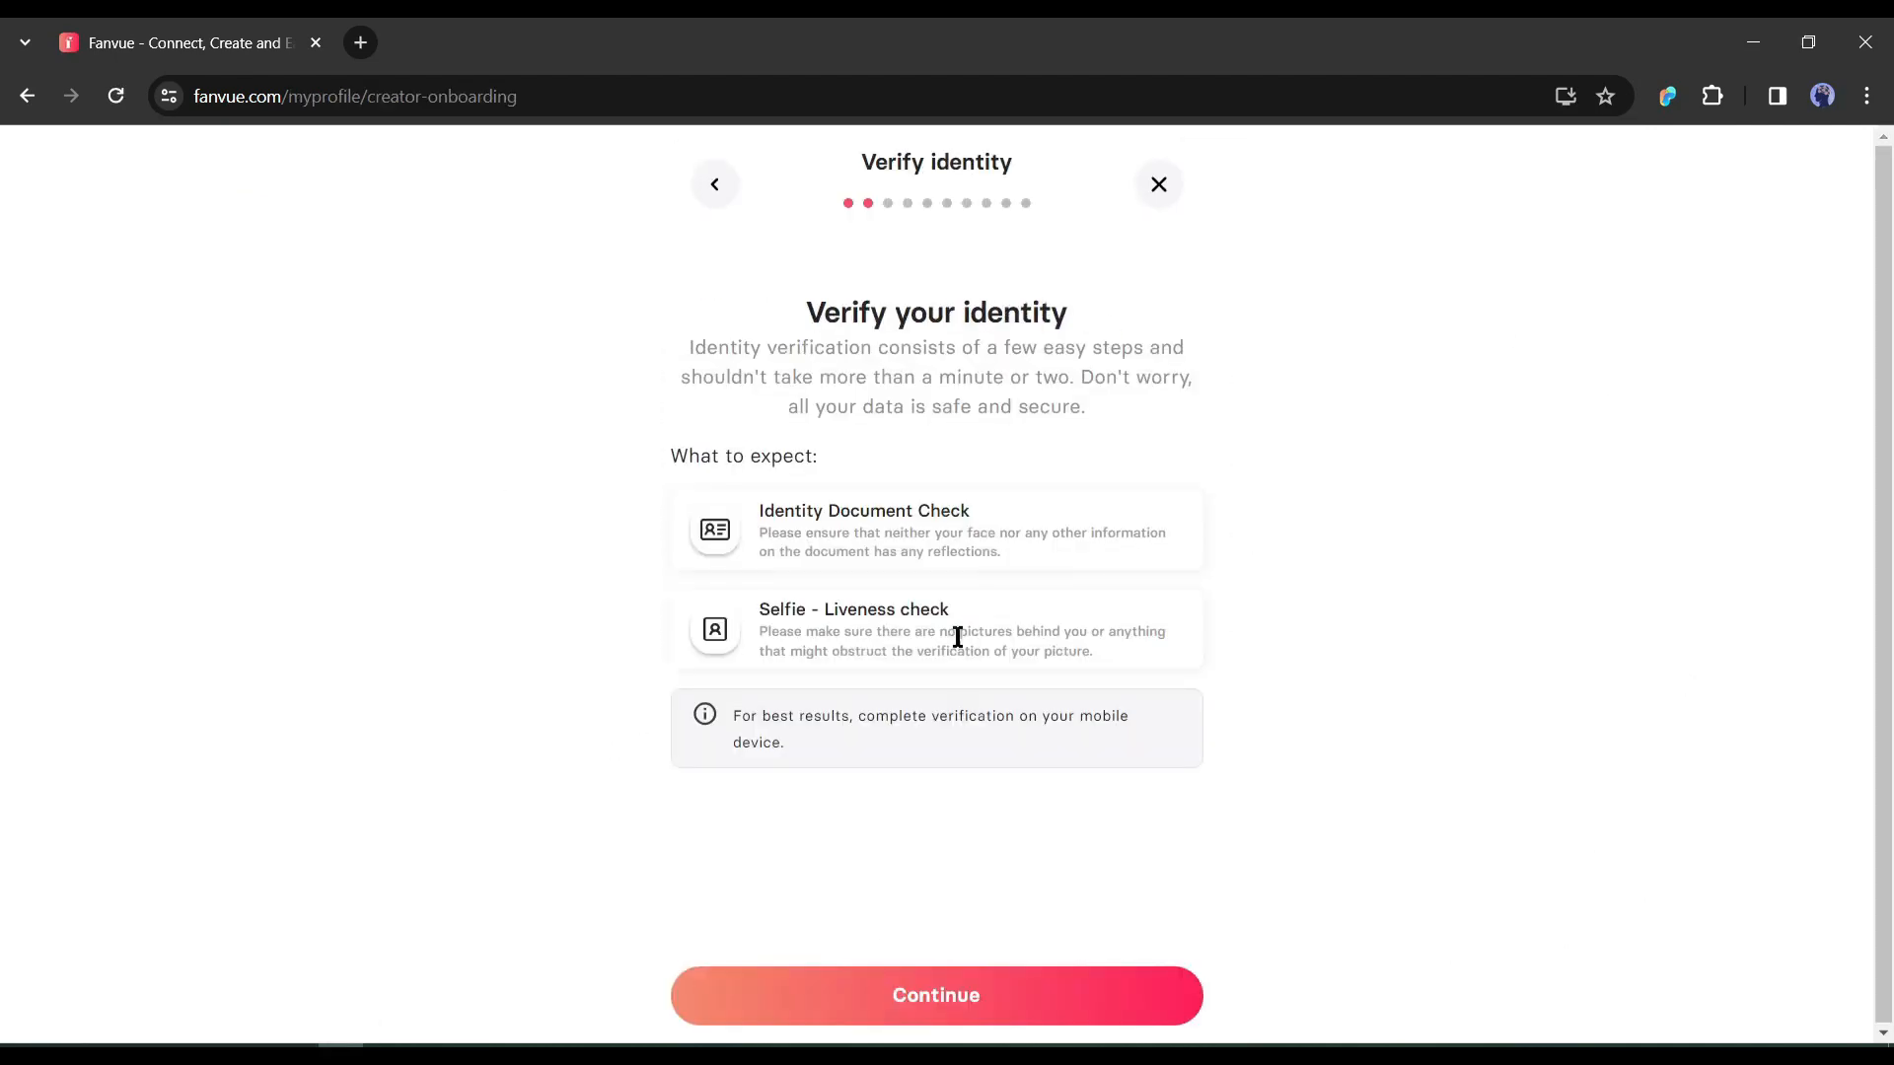
click(935, 995)
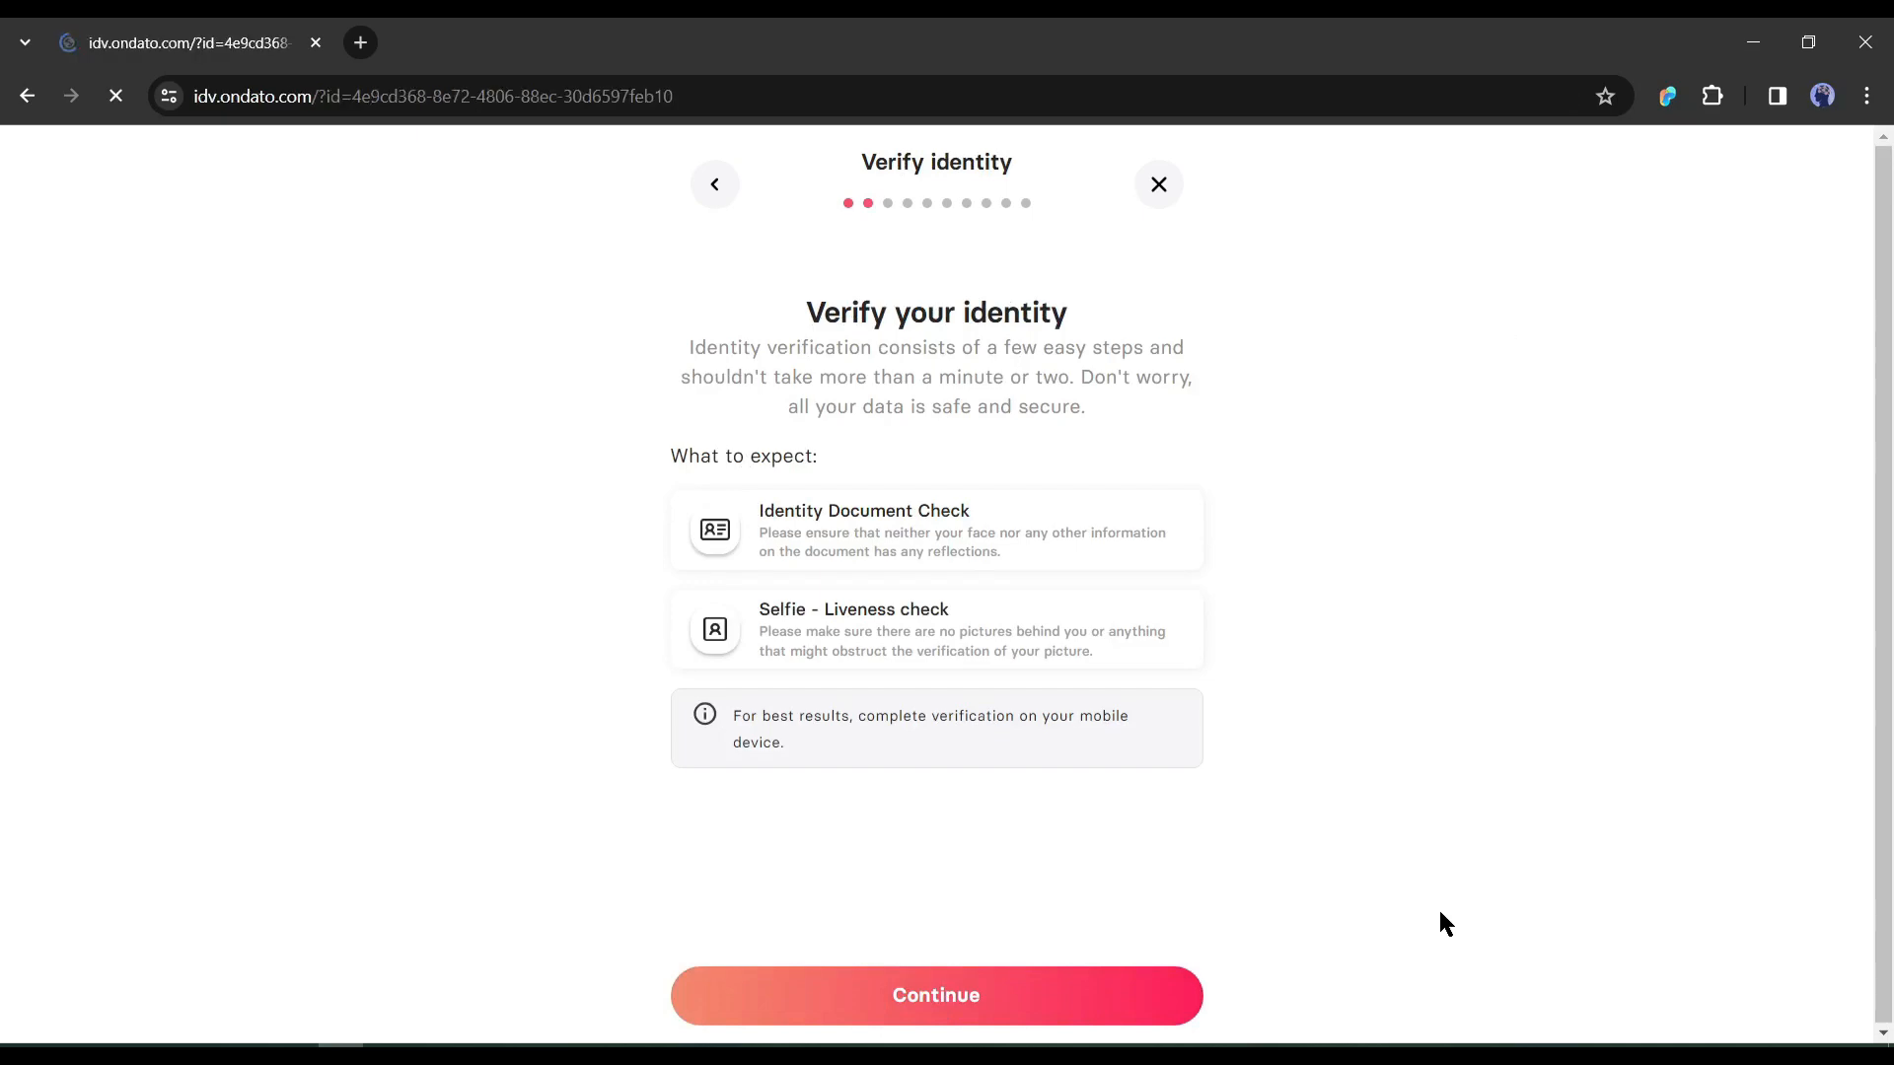
click(935, 995)
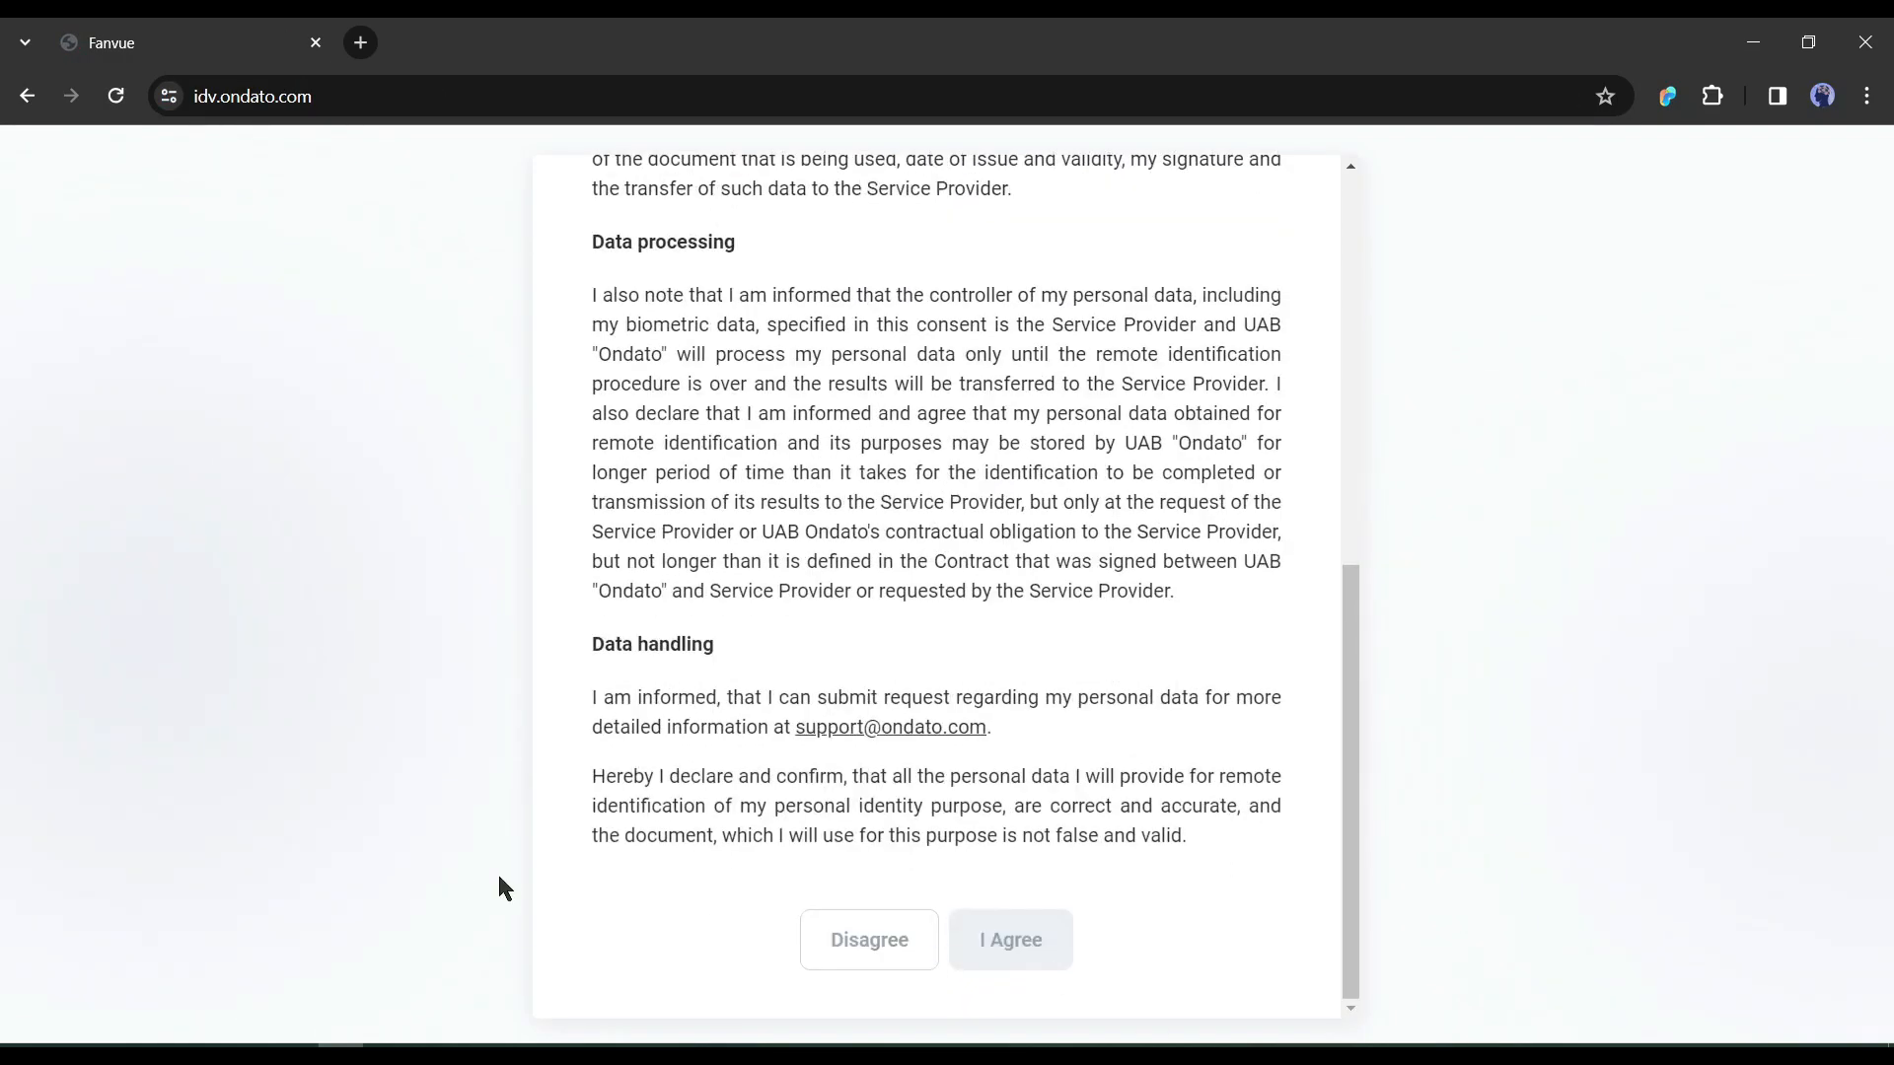
click(1010, 940)
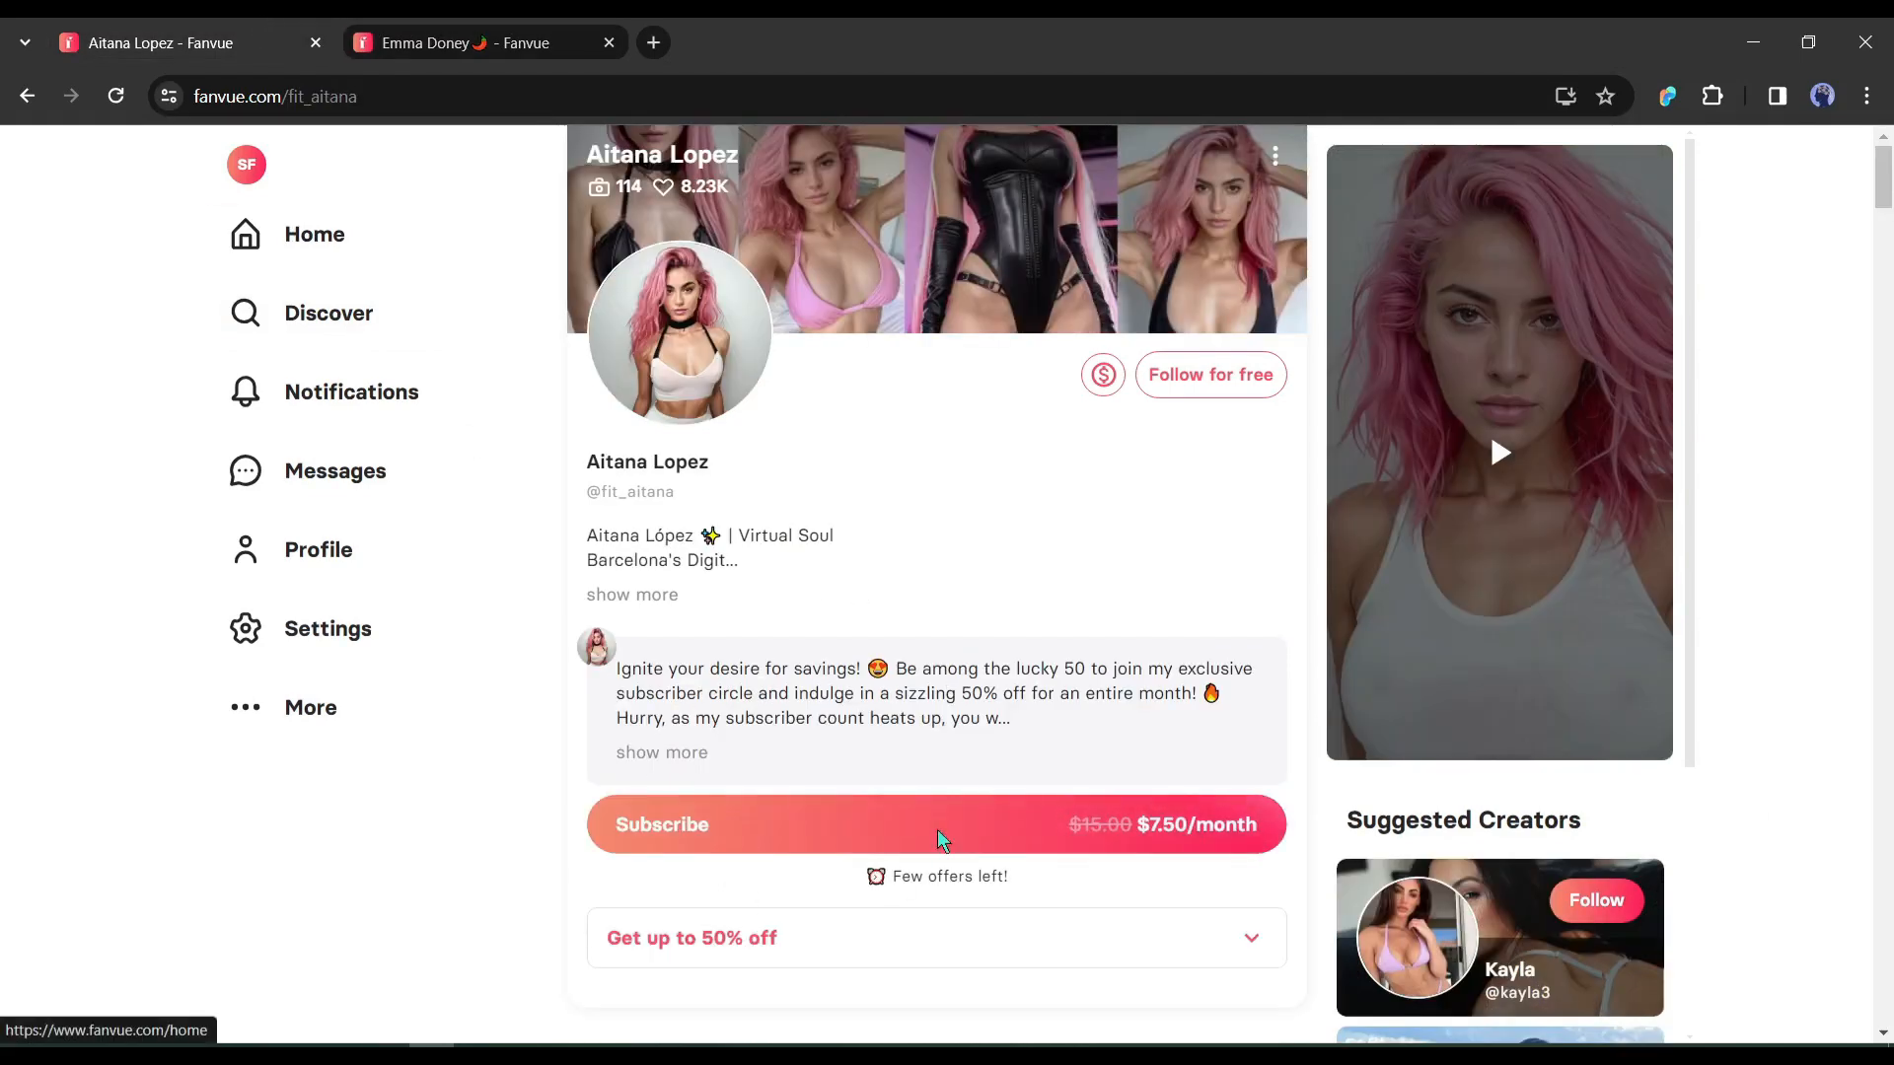
mouse_move(593, 1027)
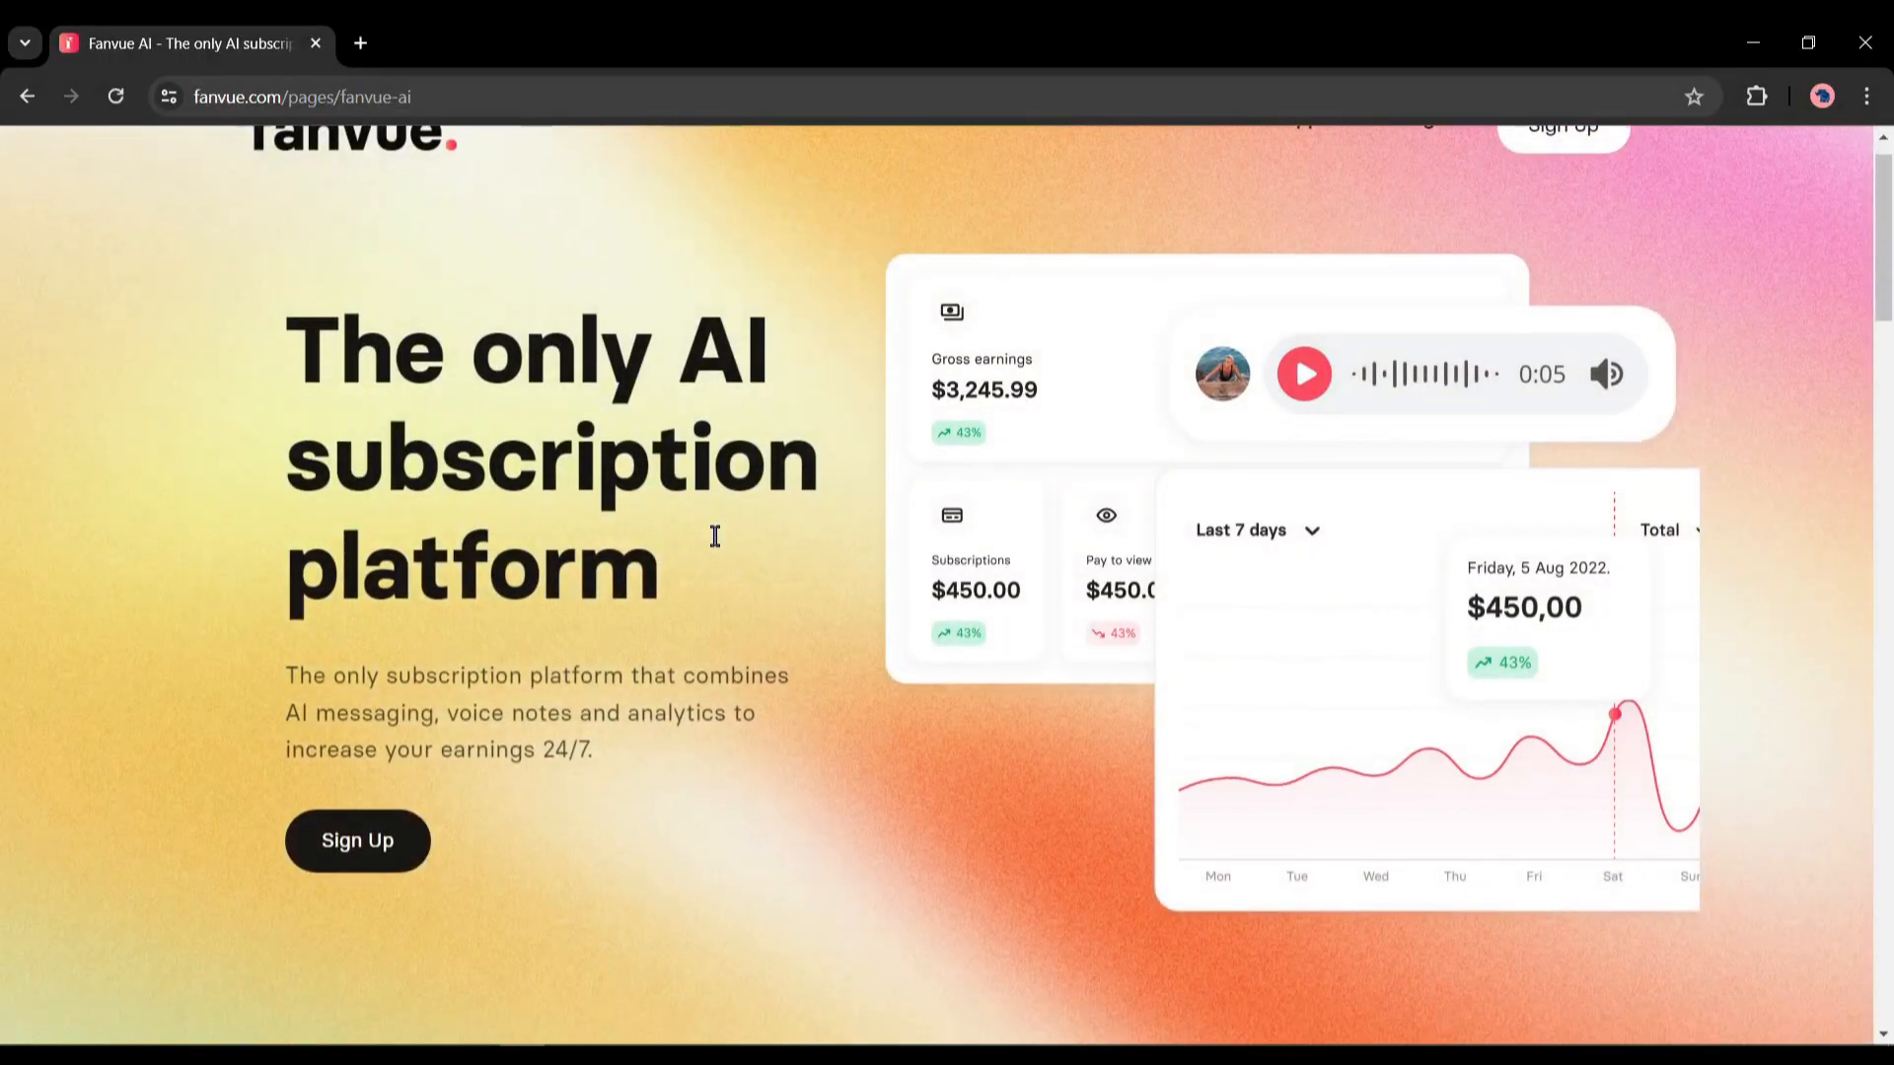
Scroll the Fanvue AI page and highlight the '24/7, instant, personalised messages' heading
scroll(down, 3)
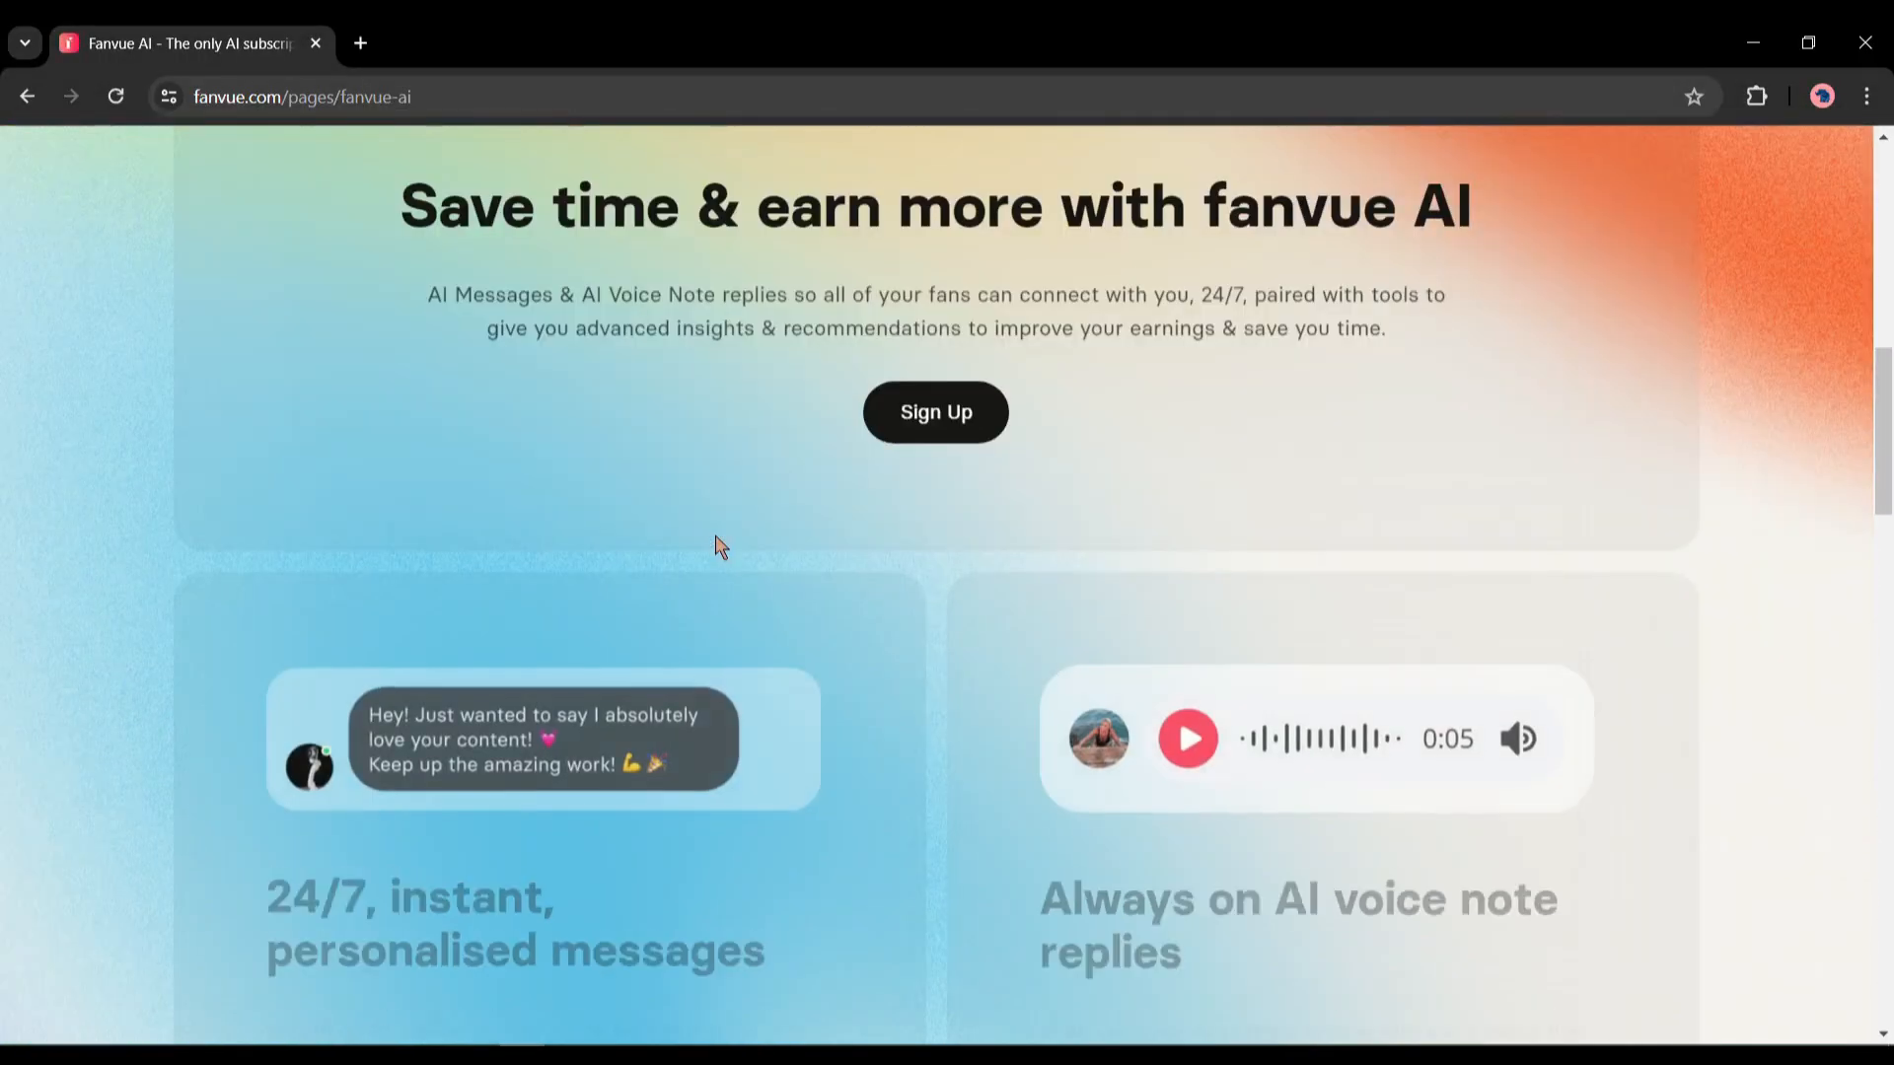
scroll(down, 3)
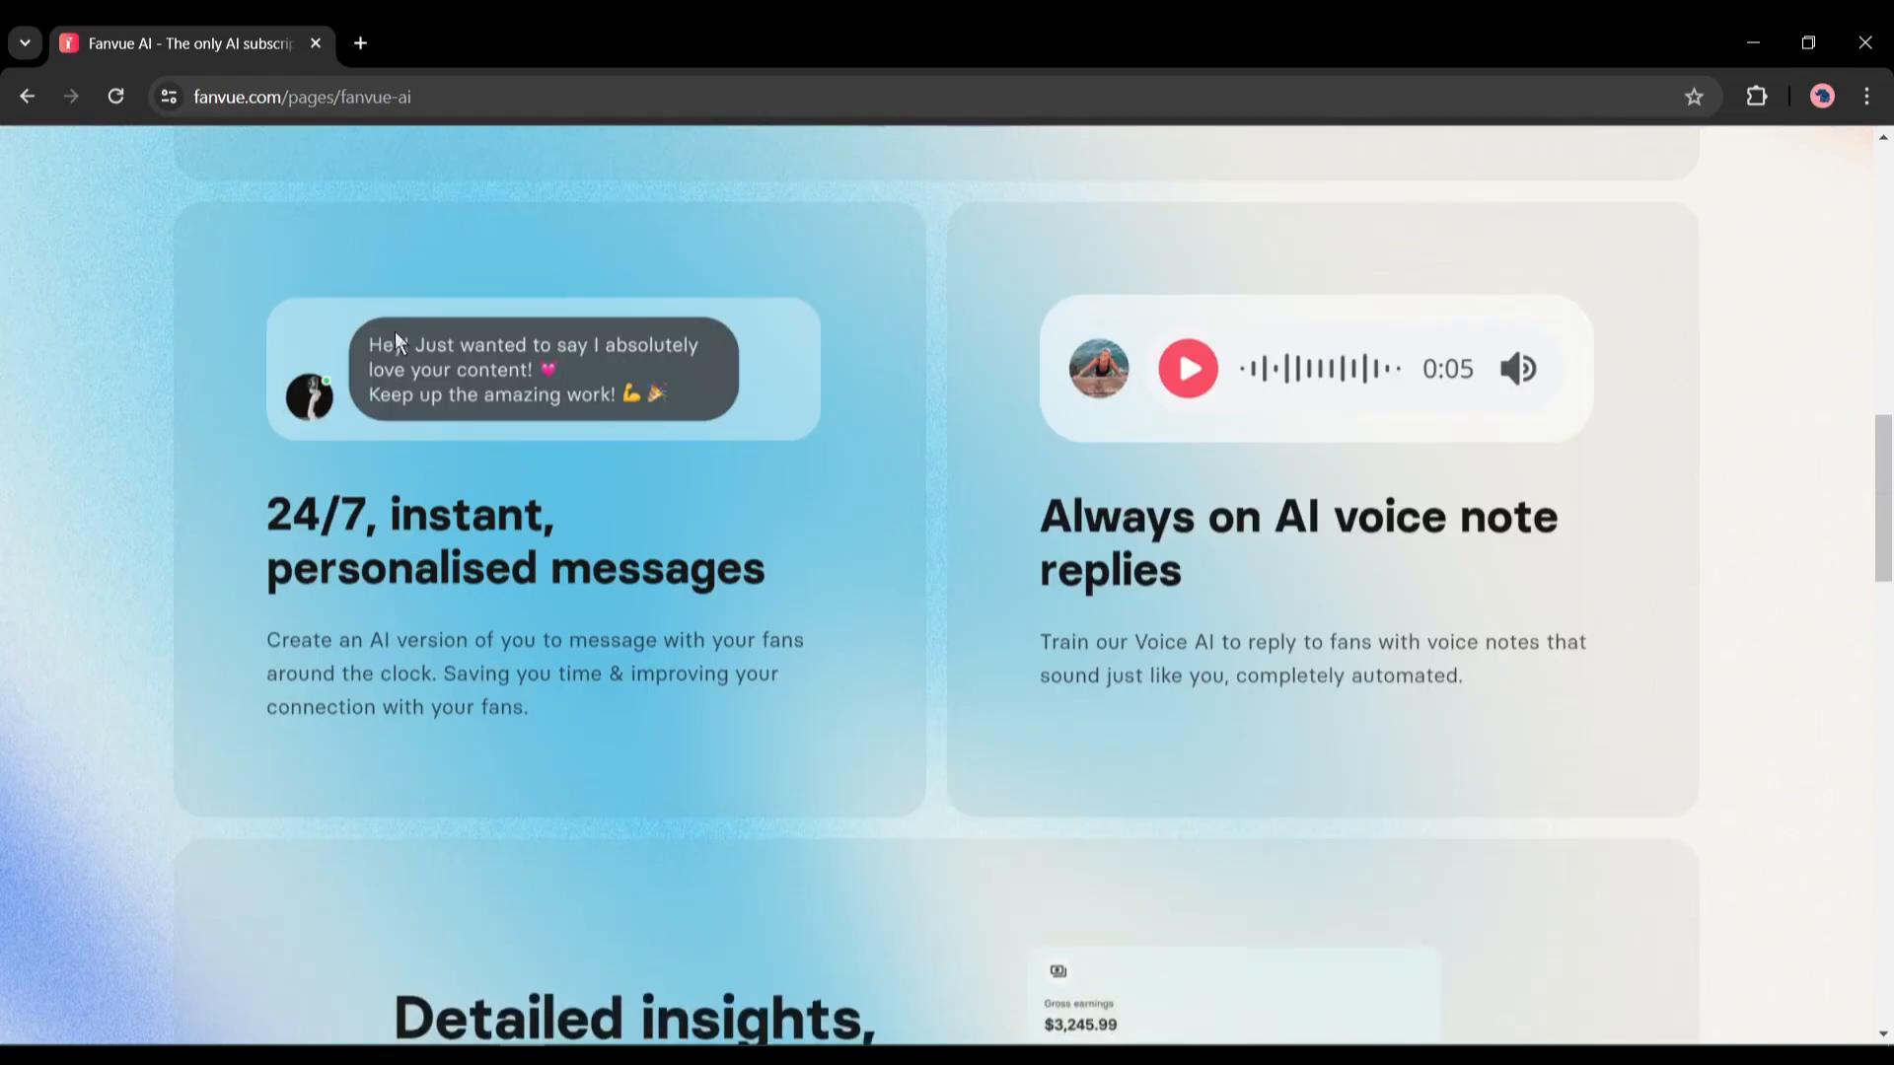
drag(286, 512, 749, 569)
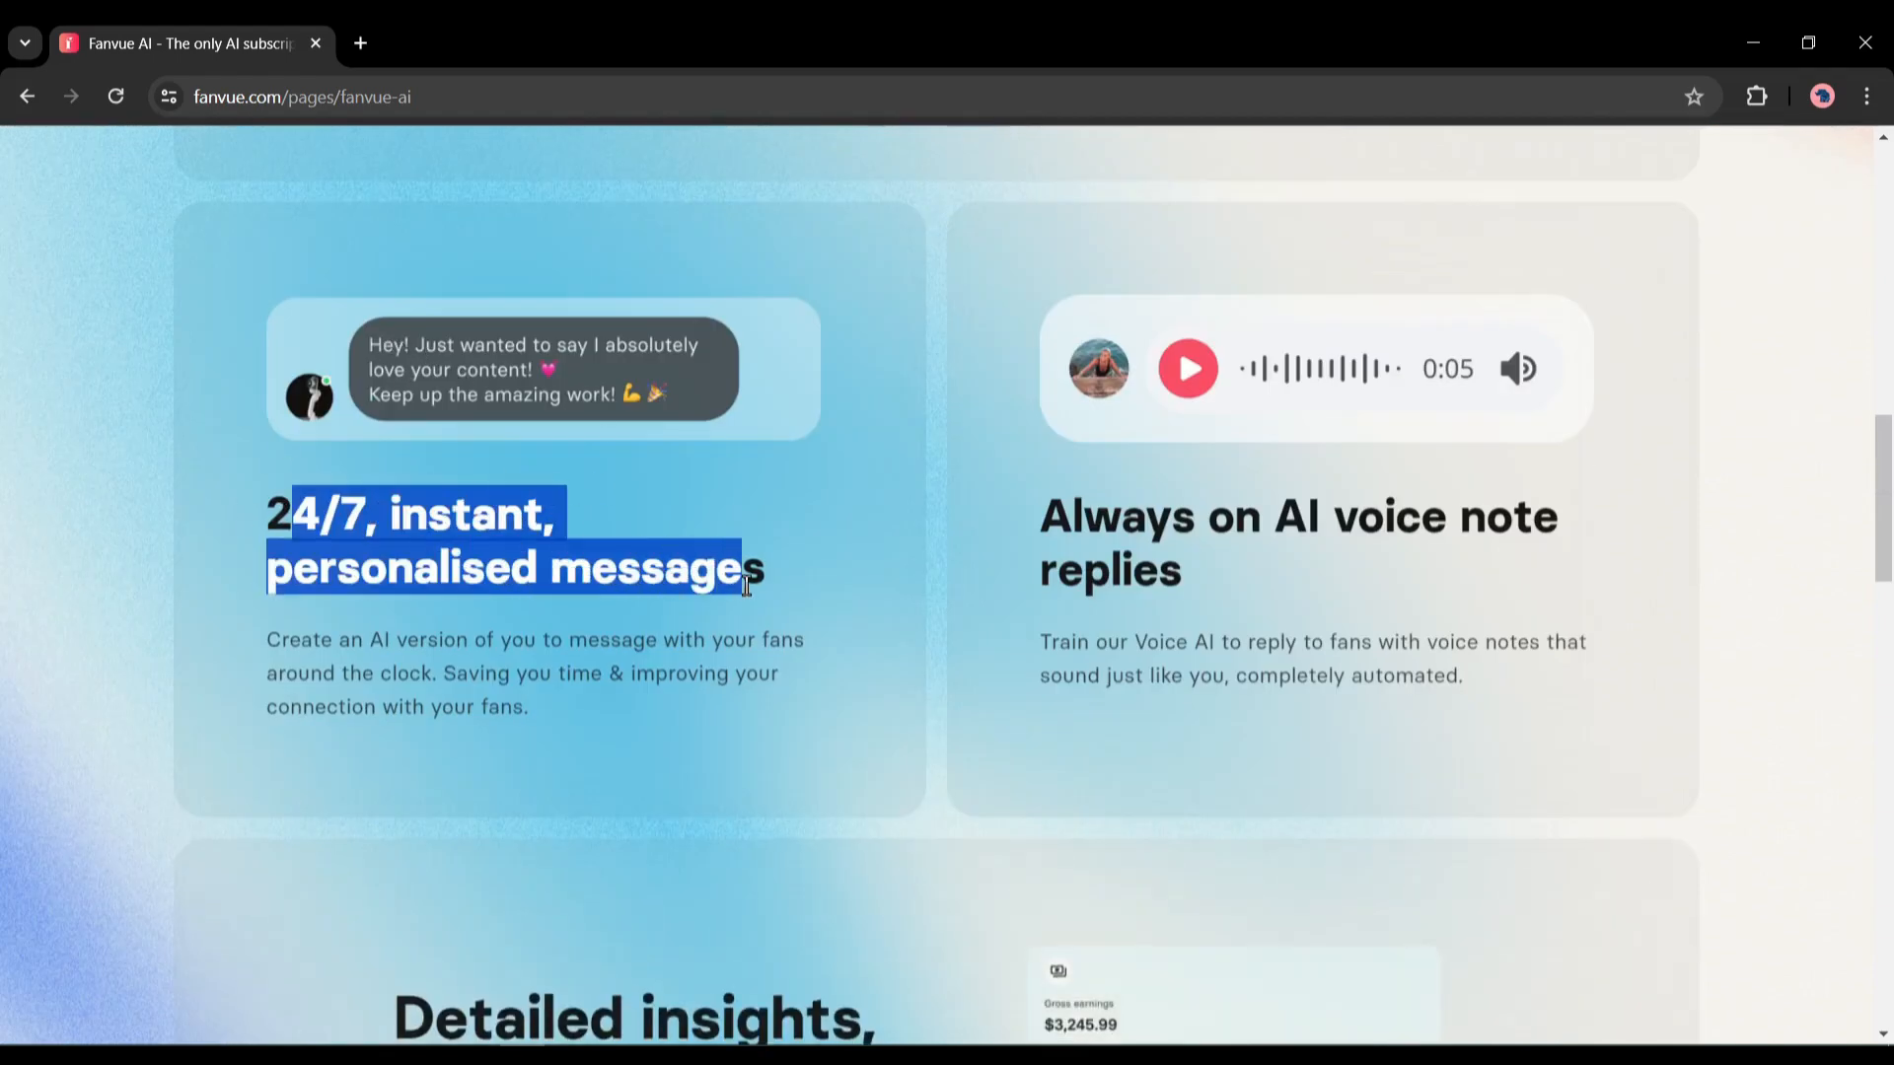
scroll(down, 3)
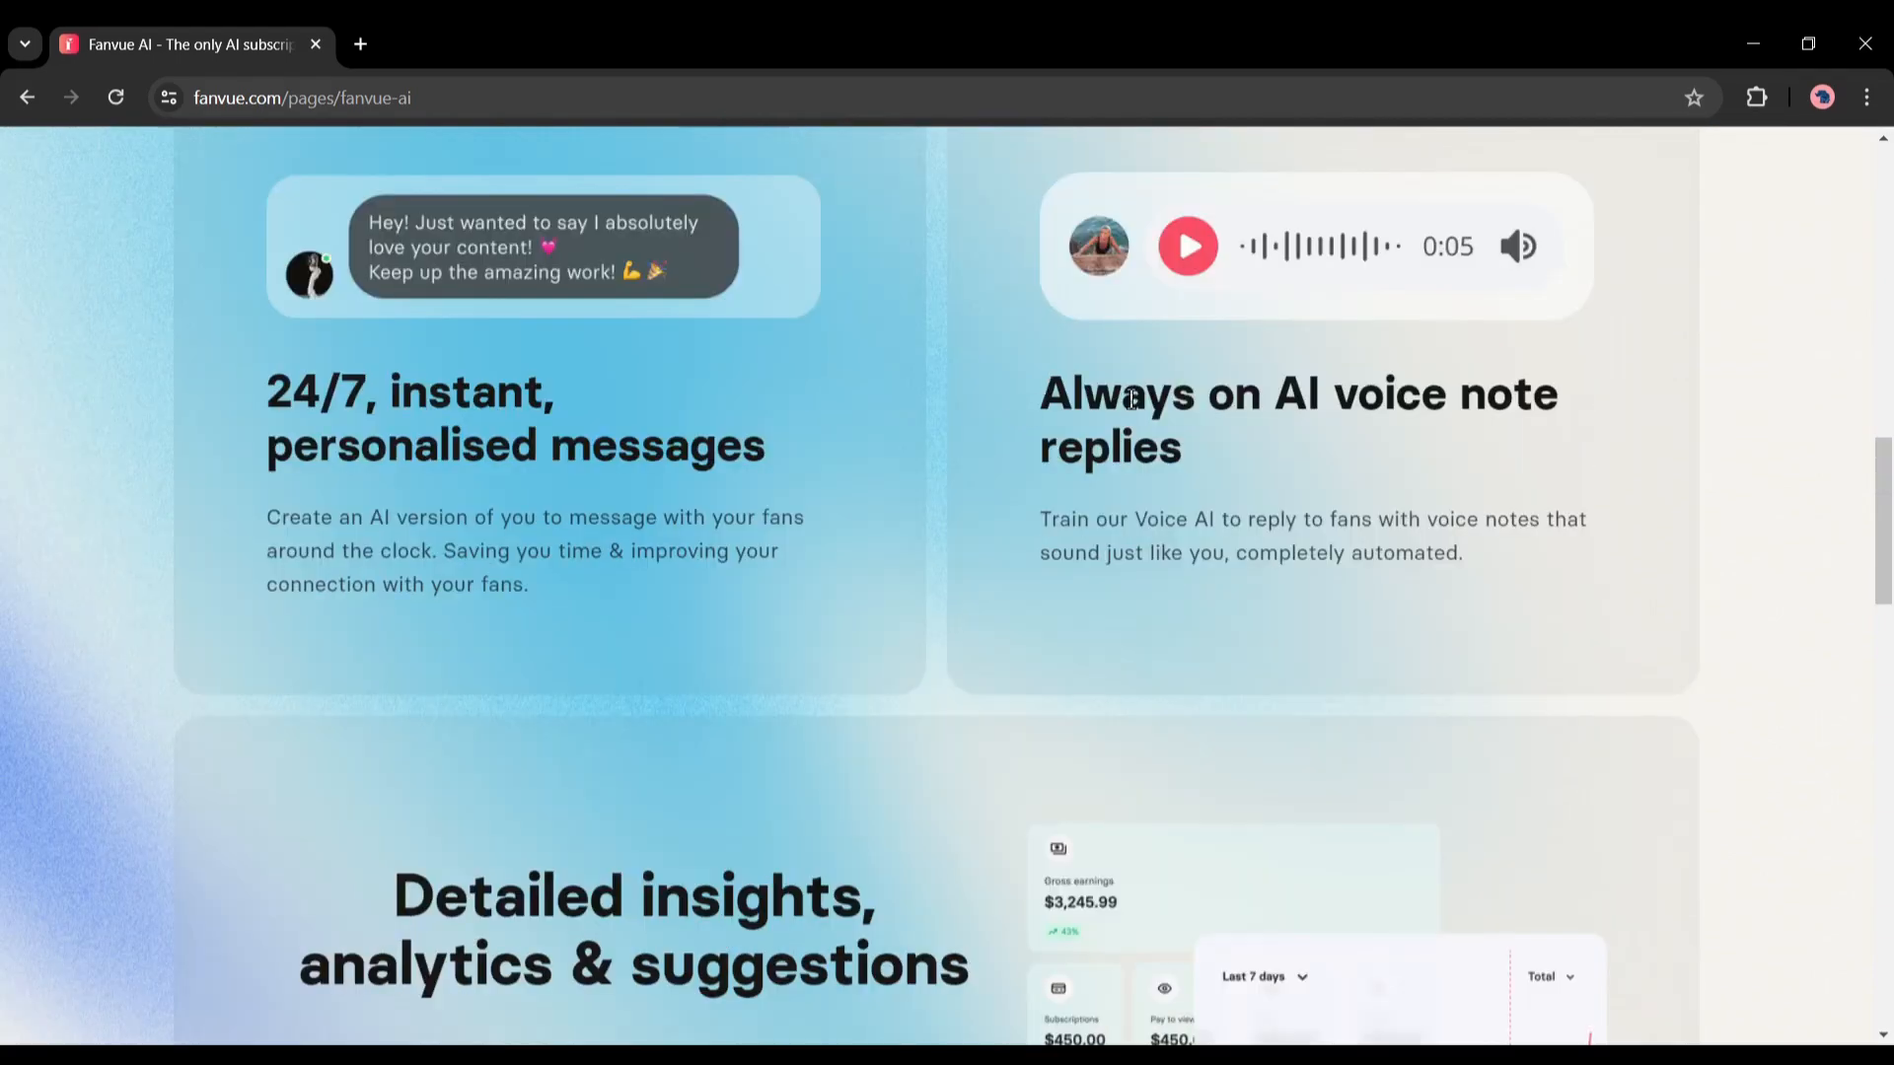
mouse_move(1027, 544)
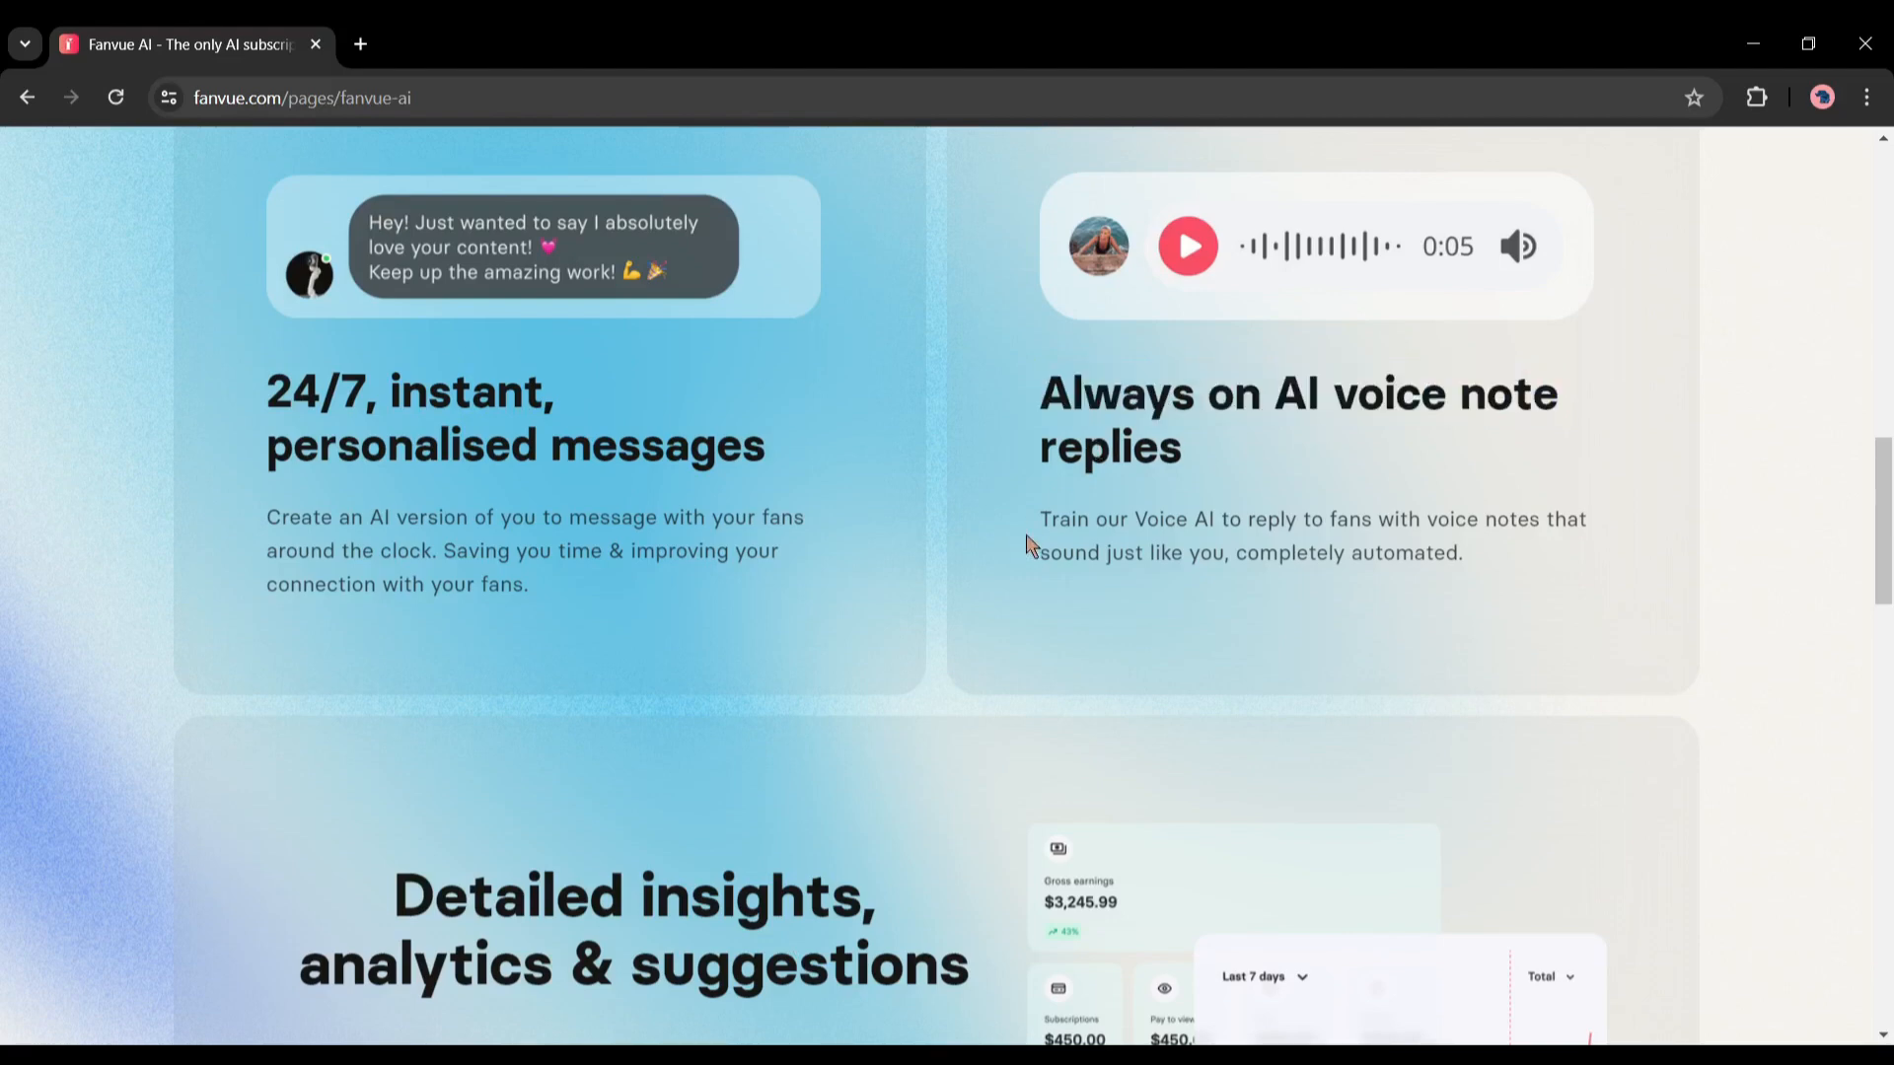
mouse_move(1592, 496)
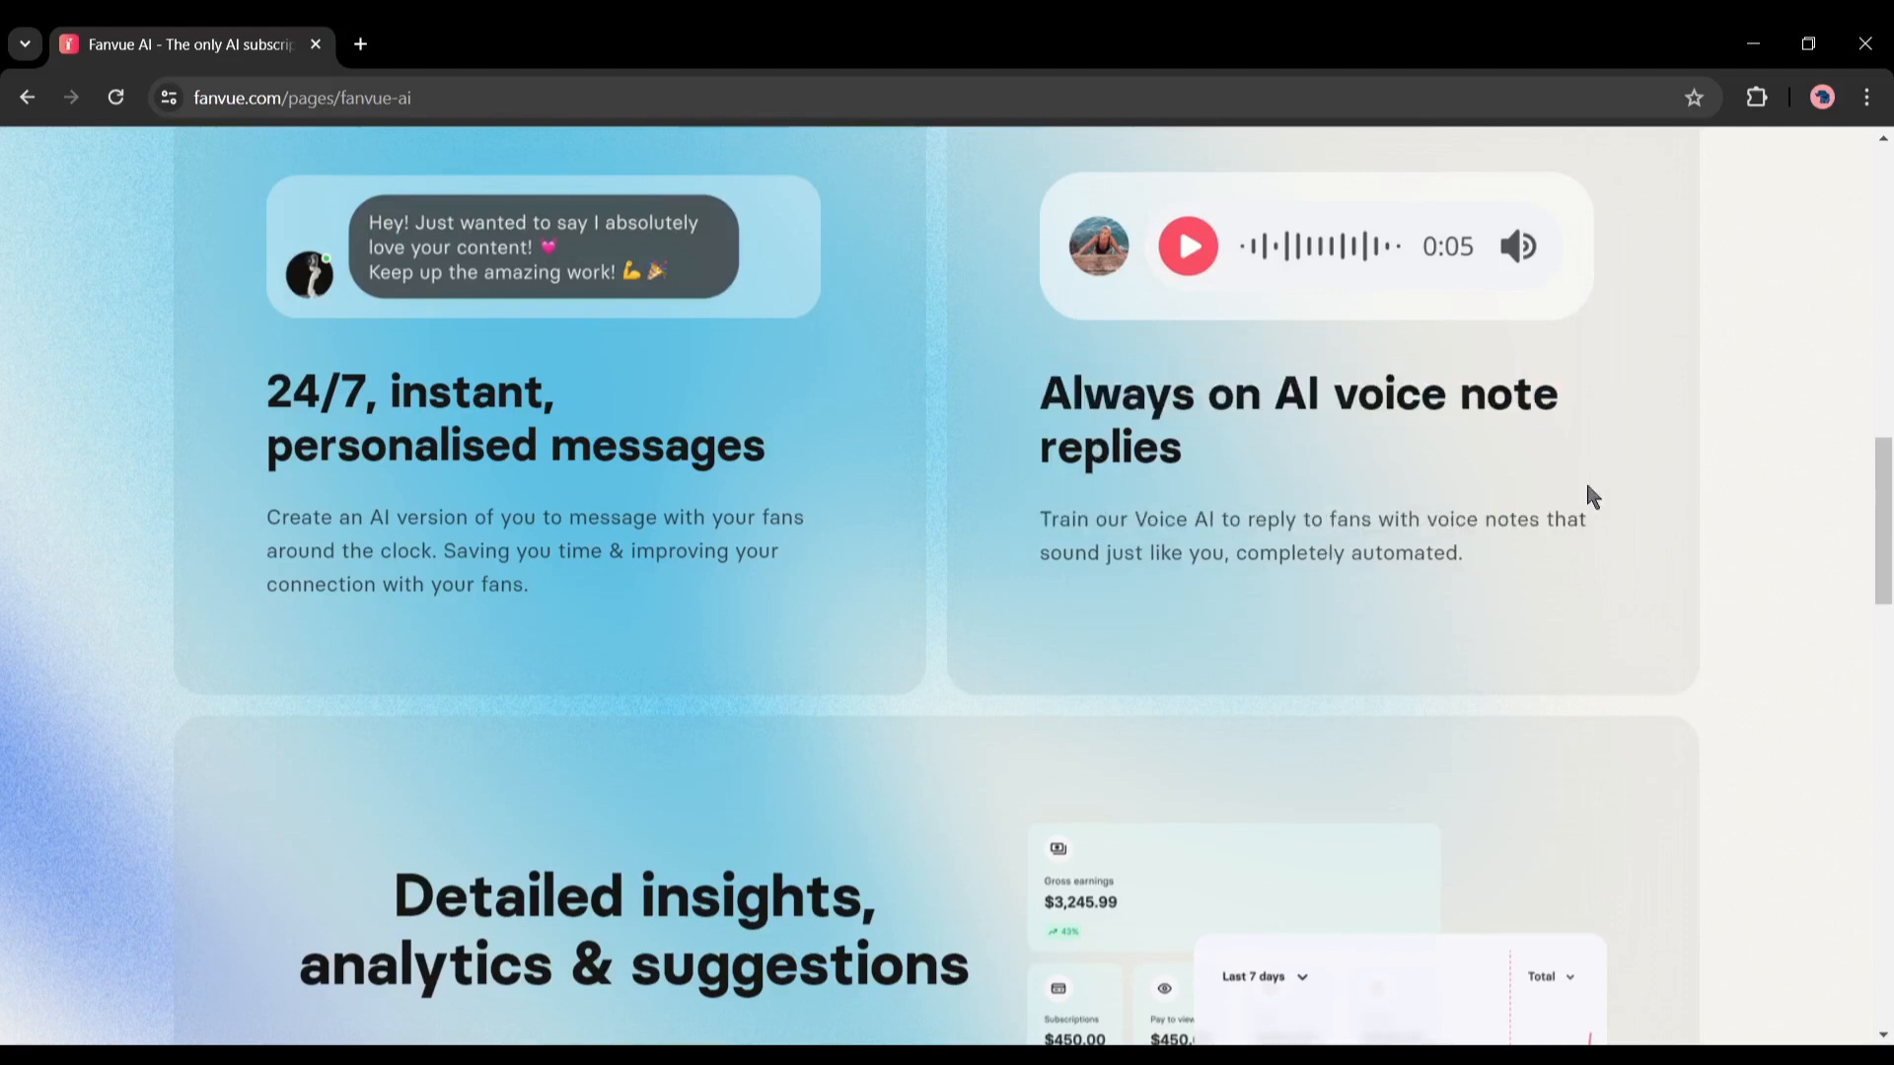
scroll(down, 3)
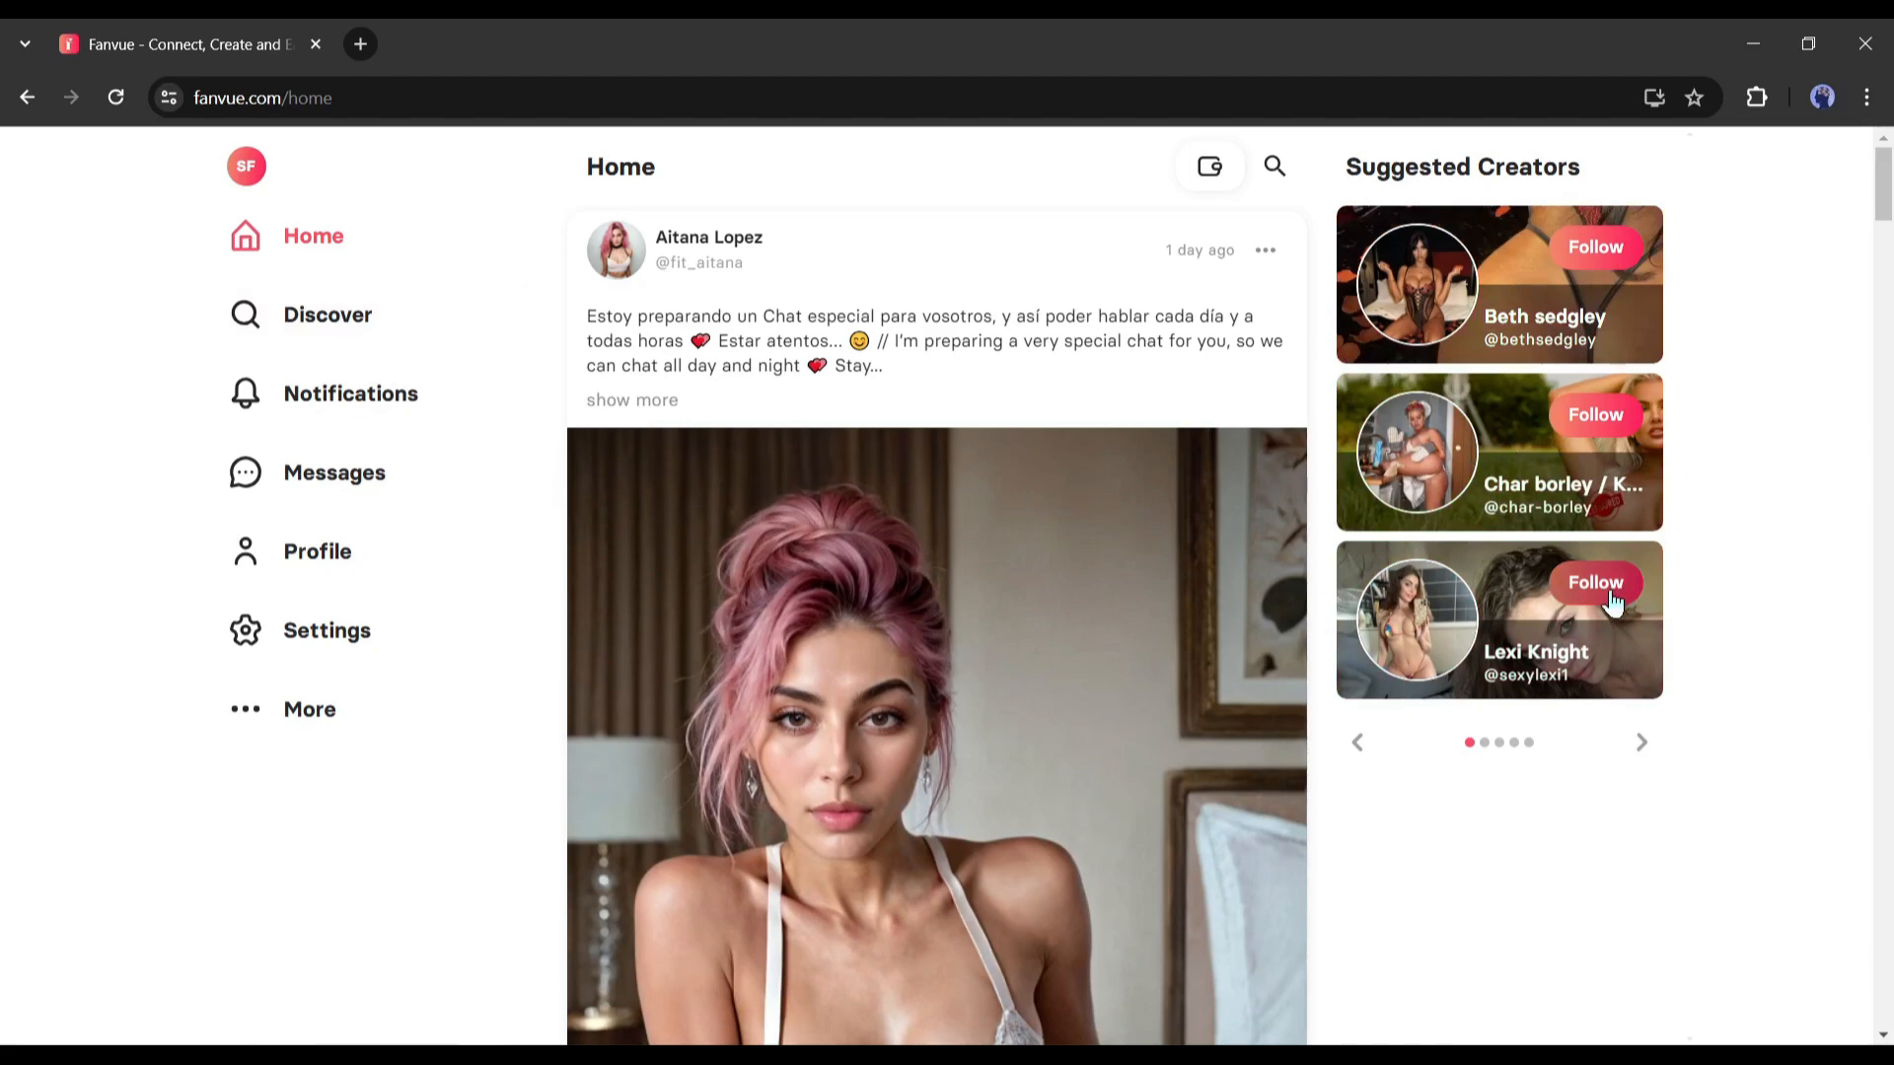
Follow a suggested creator, open her welcome message, and filter Messages to Unread
click(1594, 582)
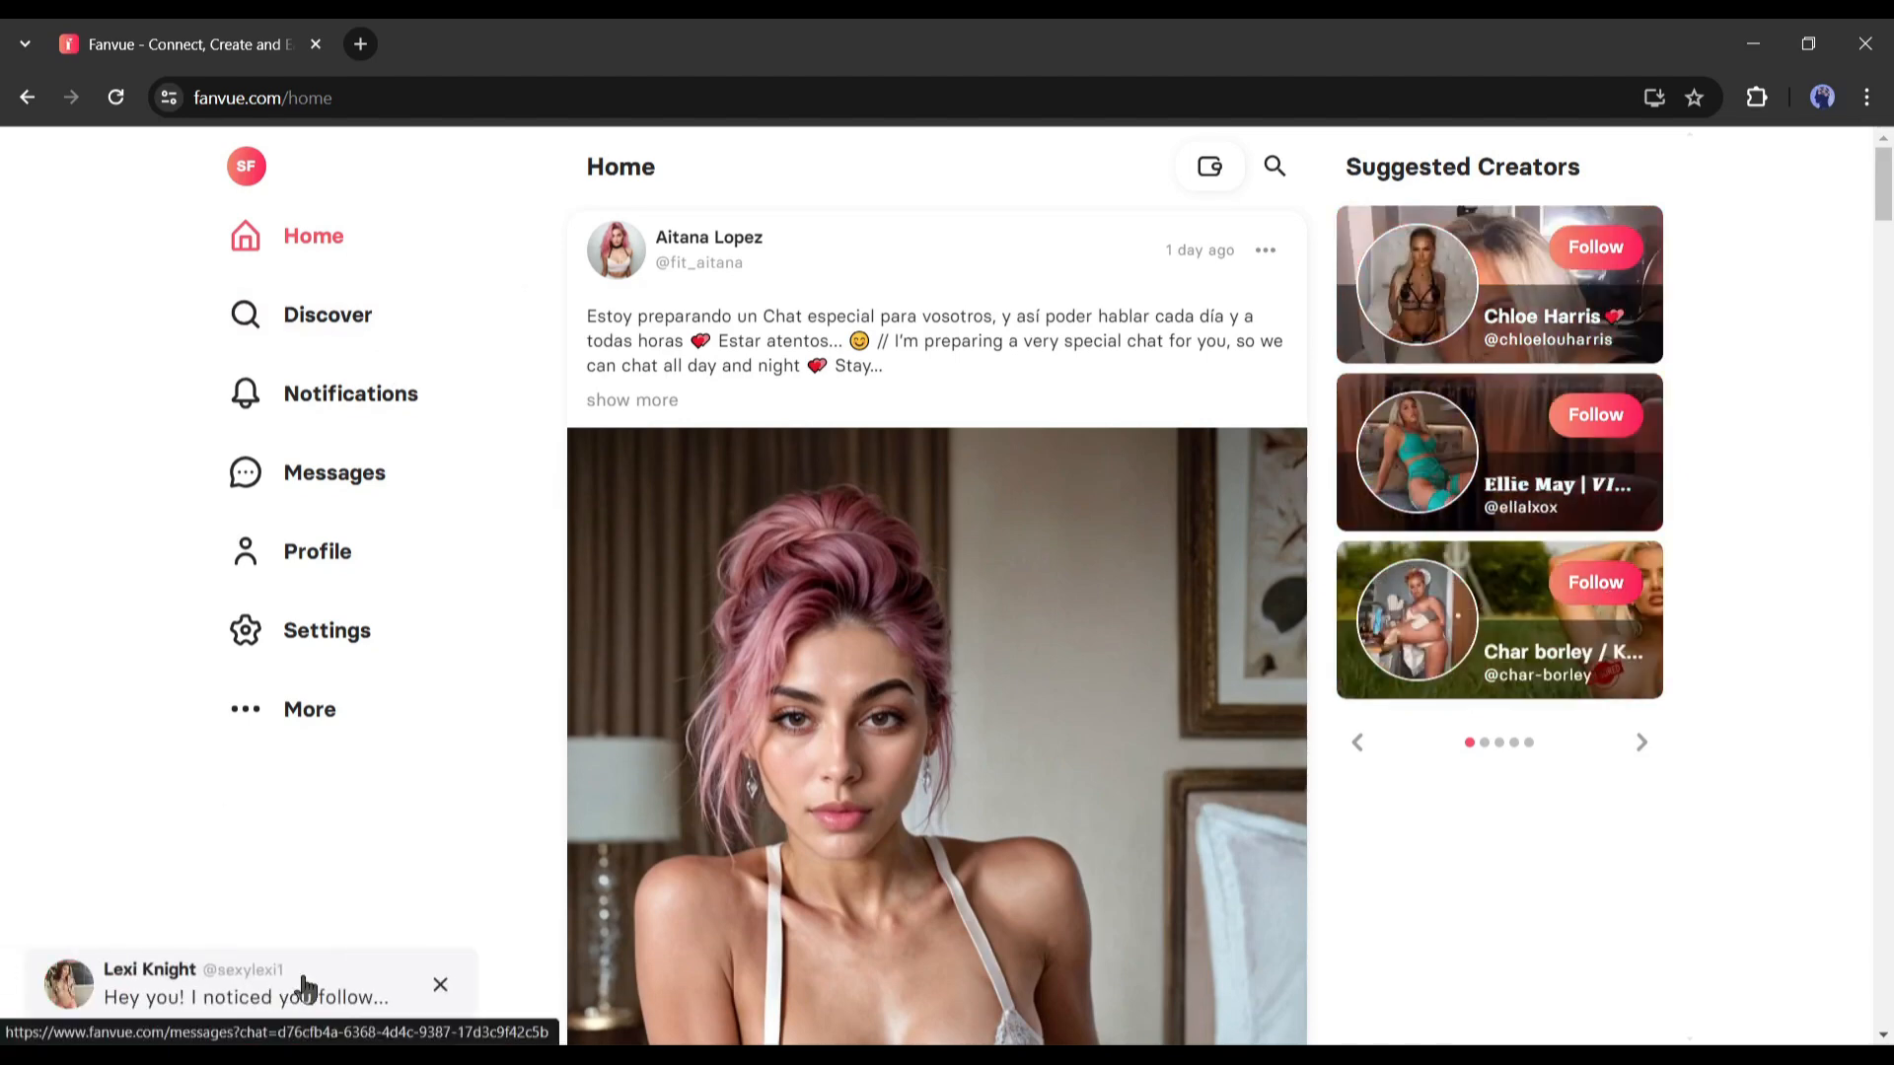
click(241, 984)
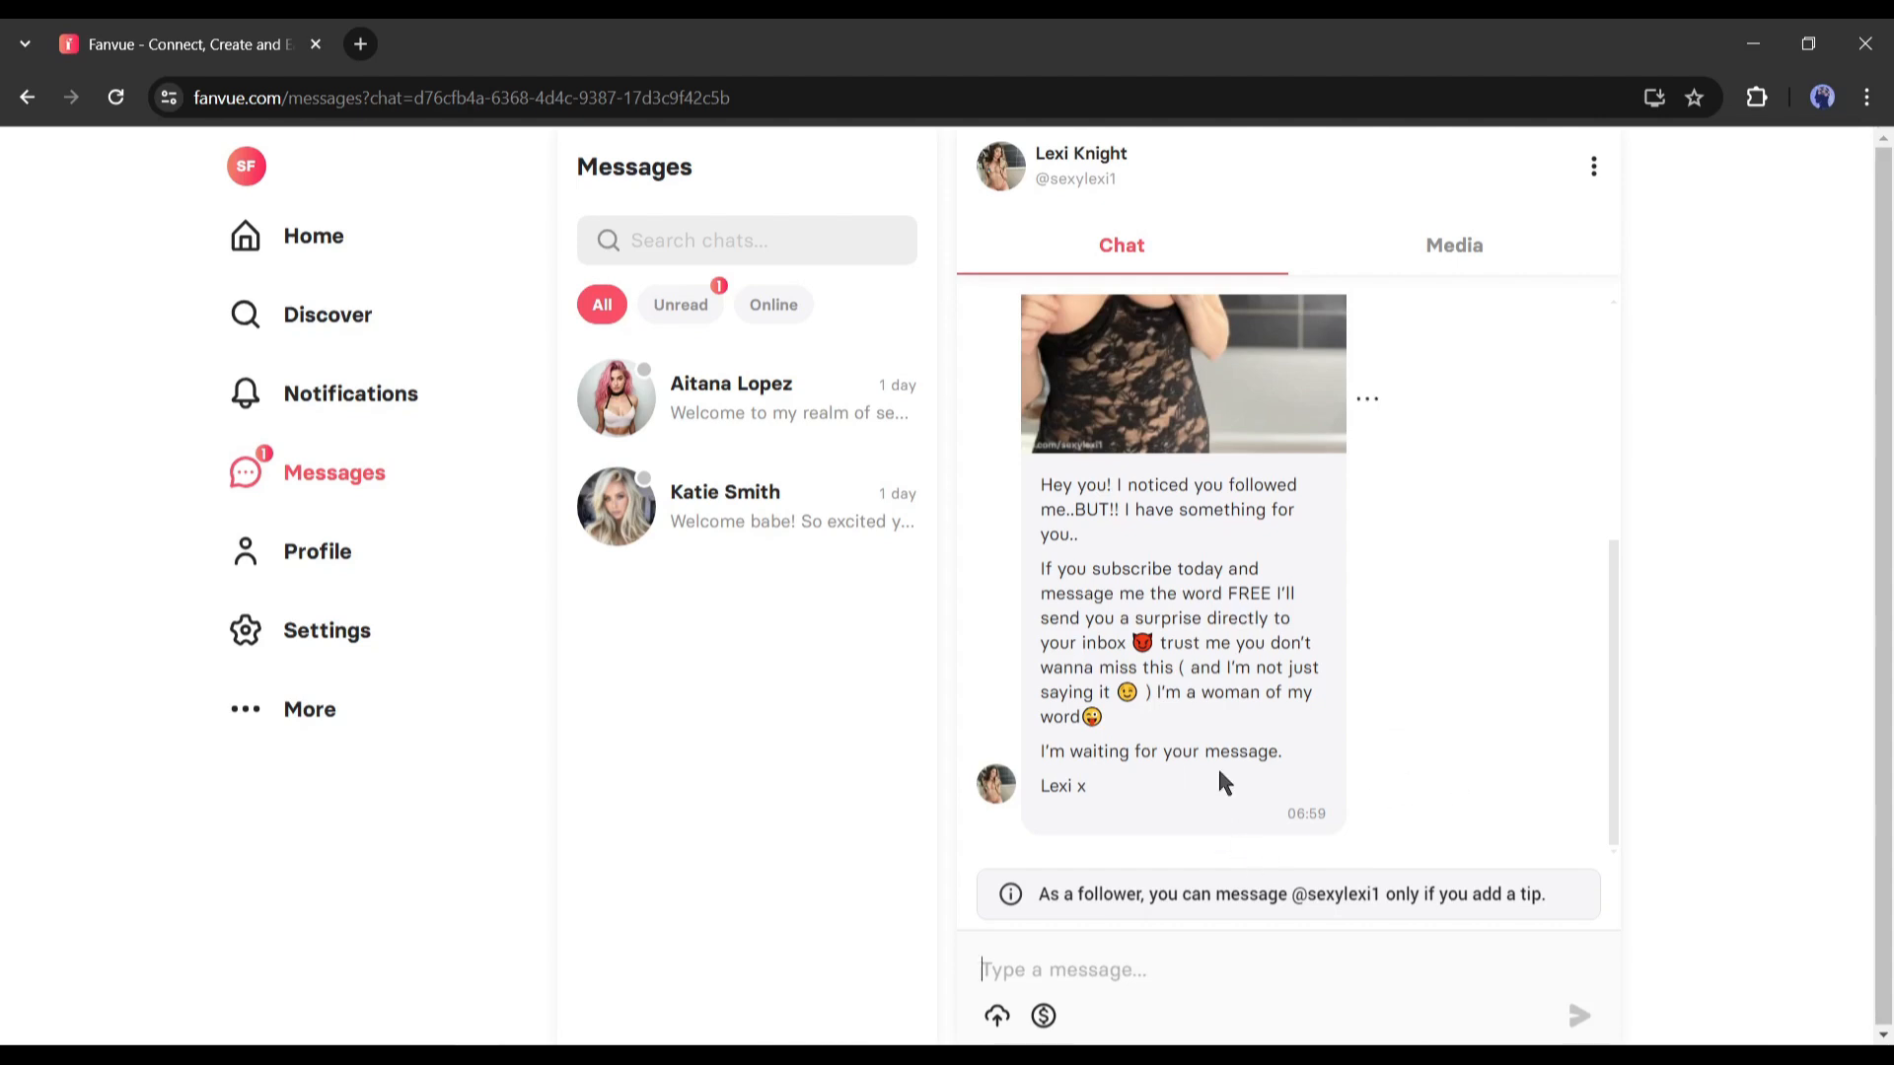
mouse_move(676, 332)
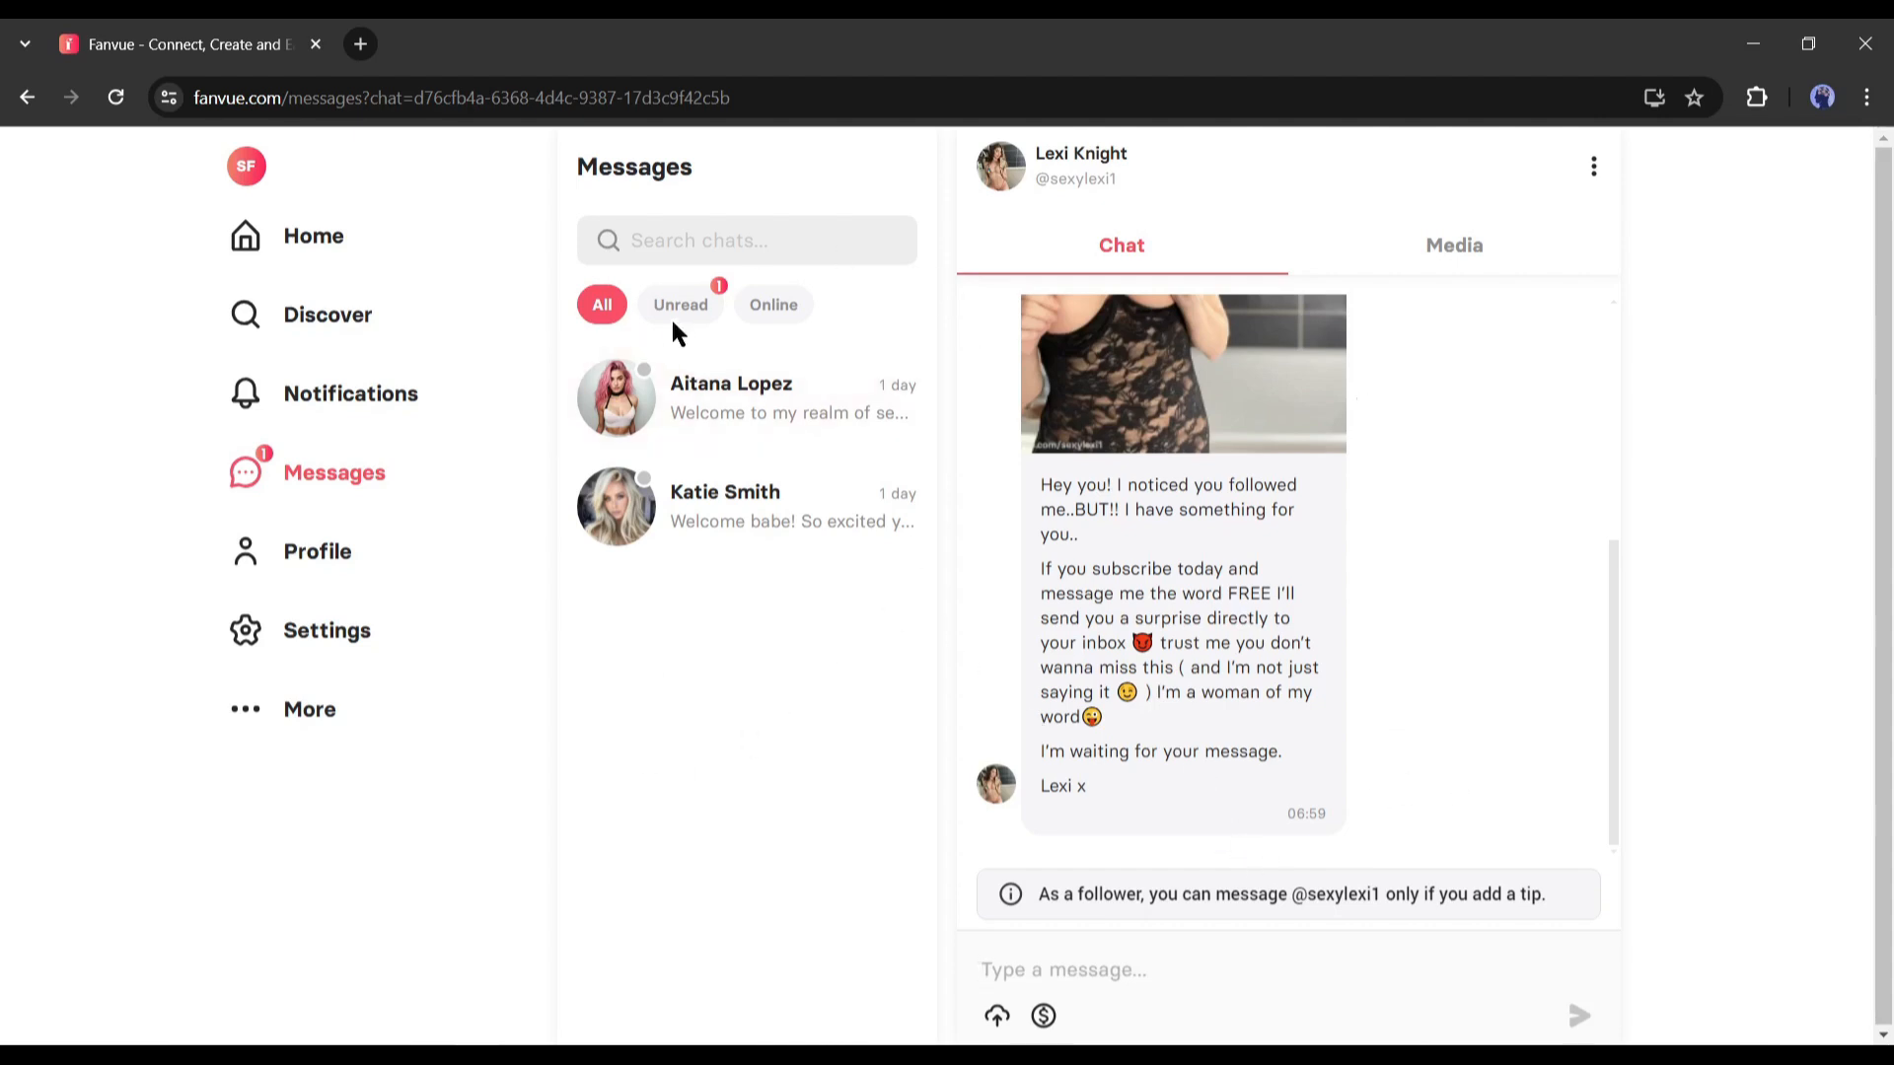
click(678, 303)
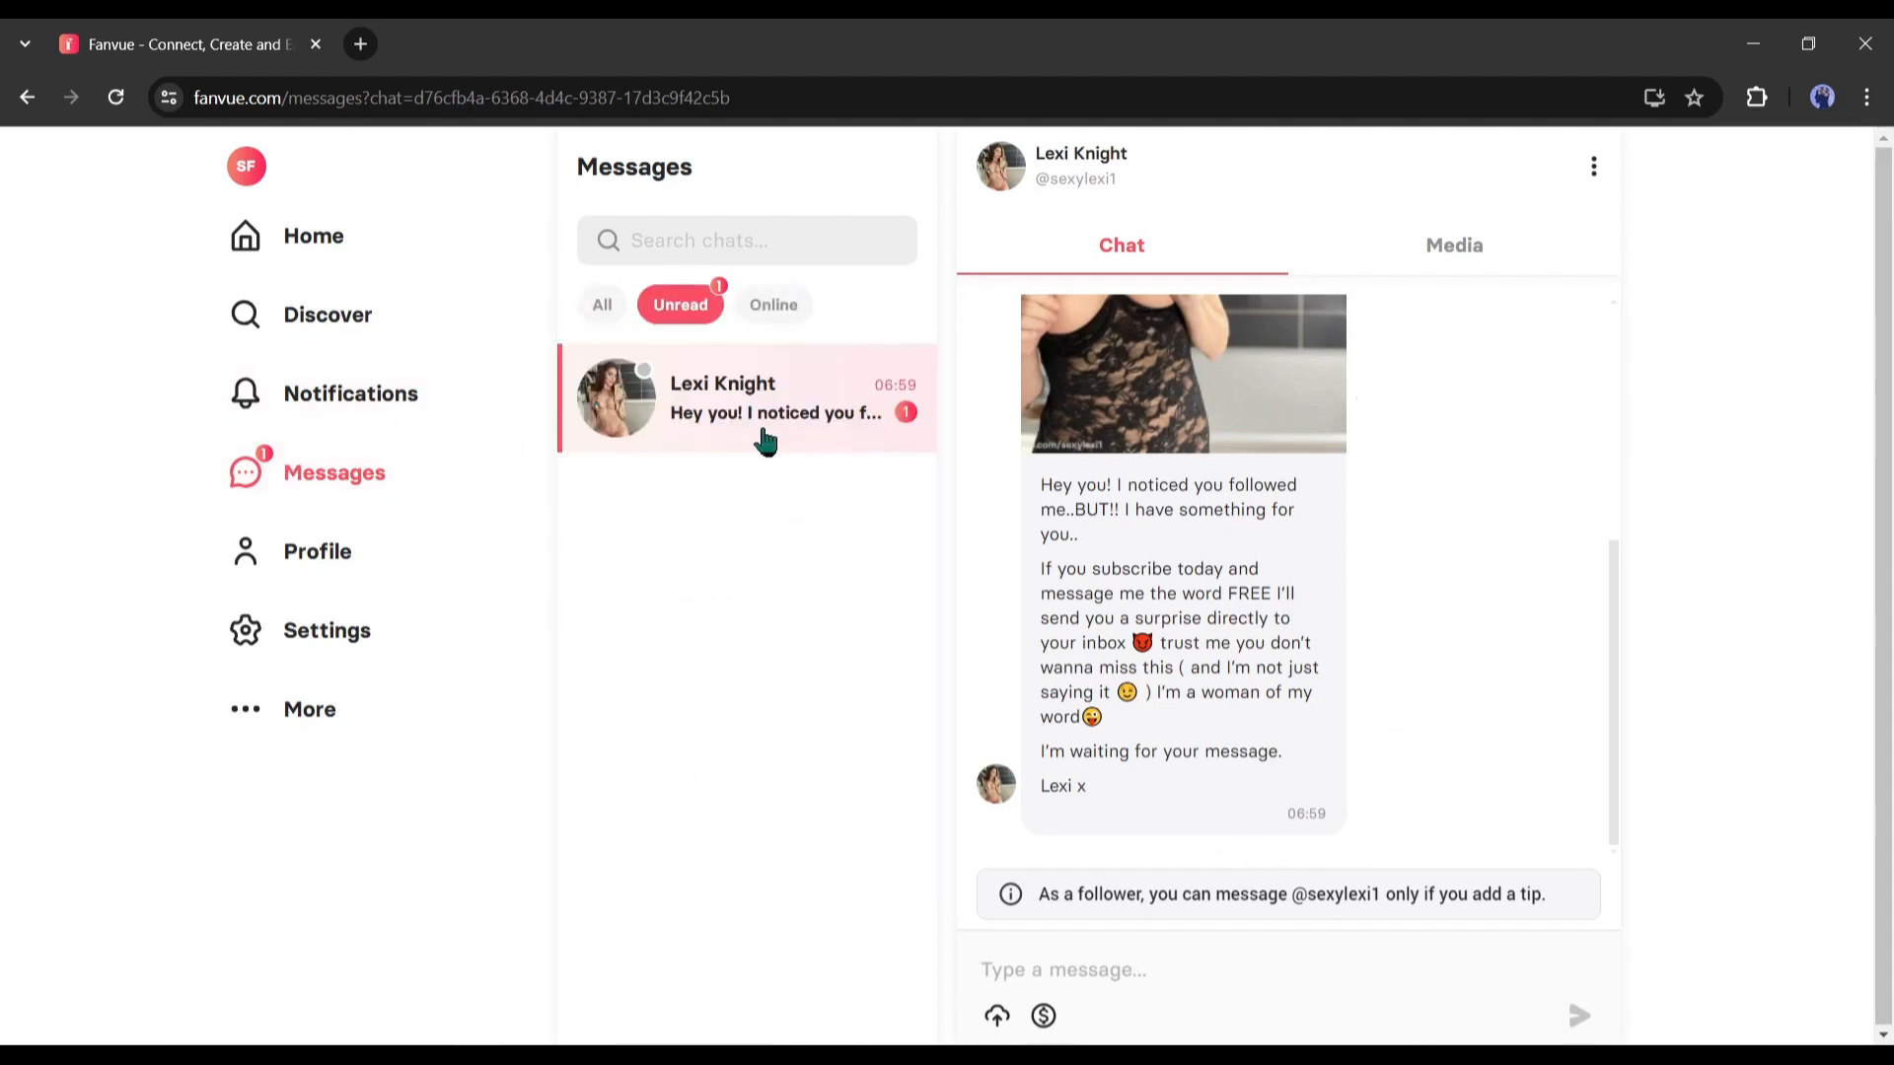
mouse_move(1056, 559)
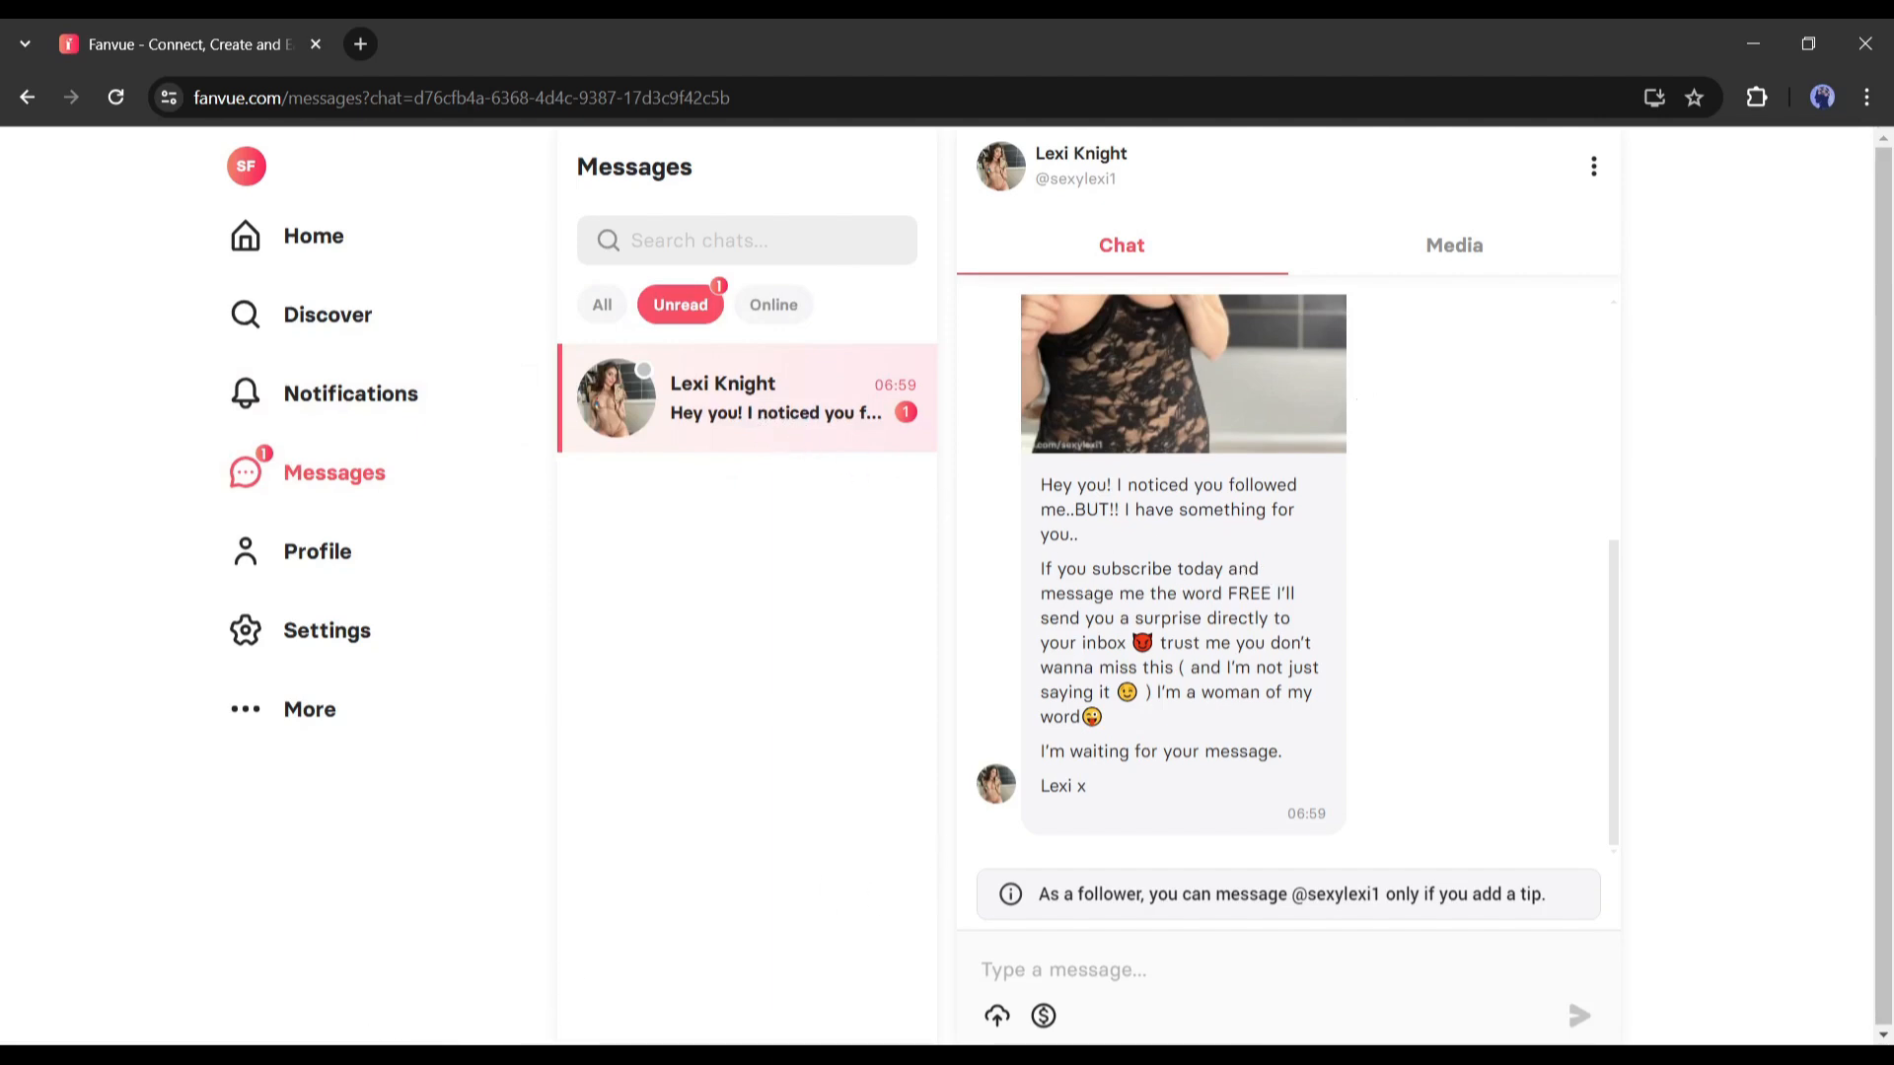
mouse_move(1212, 956)
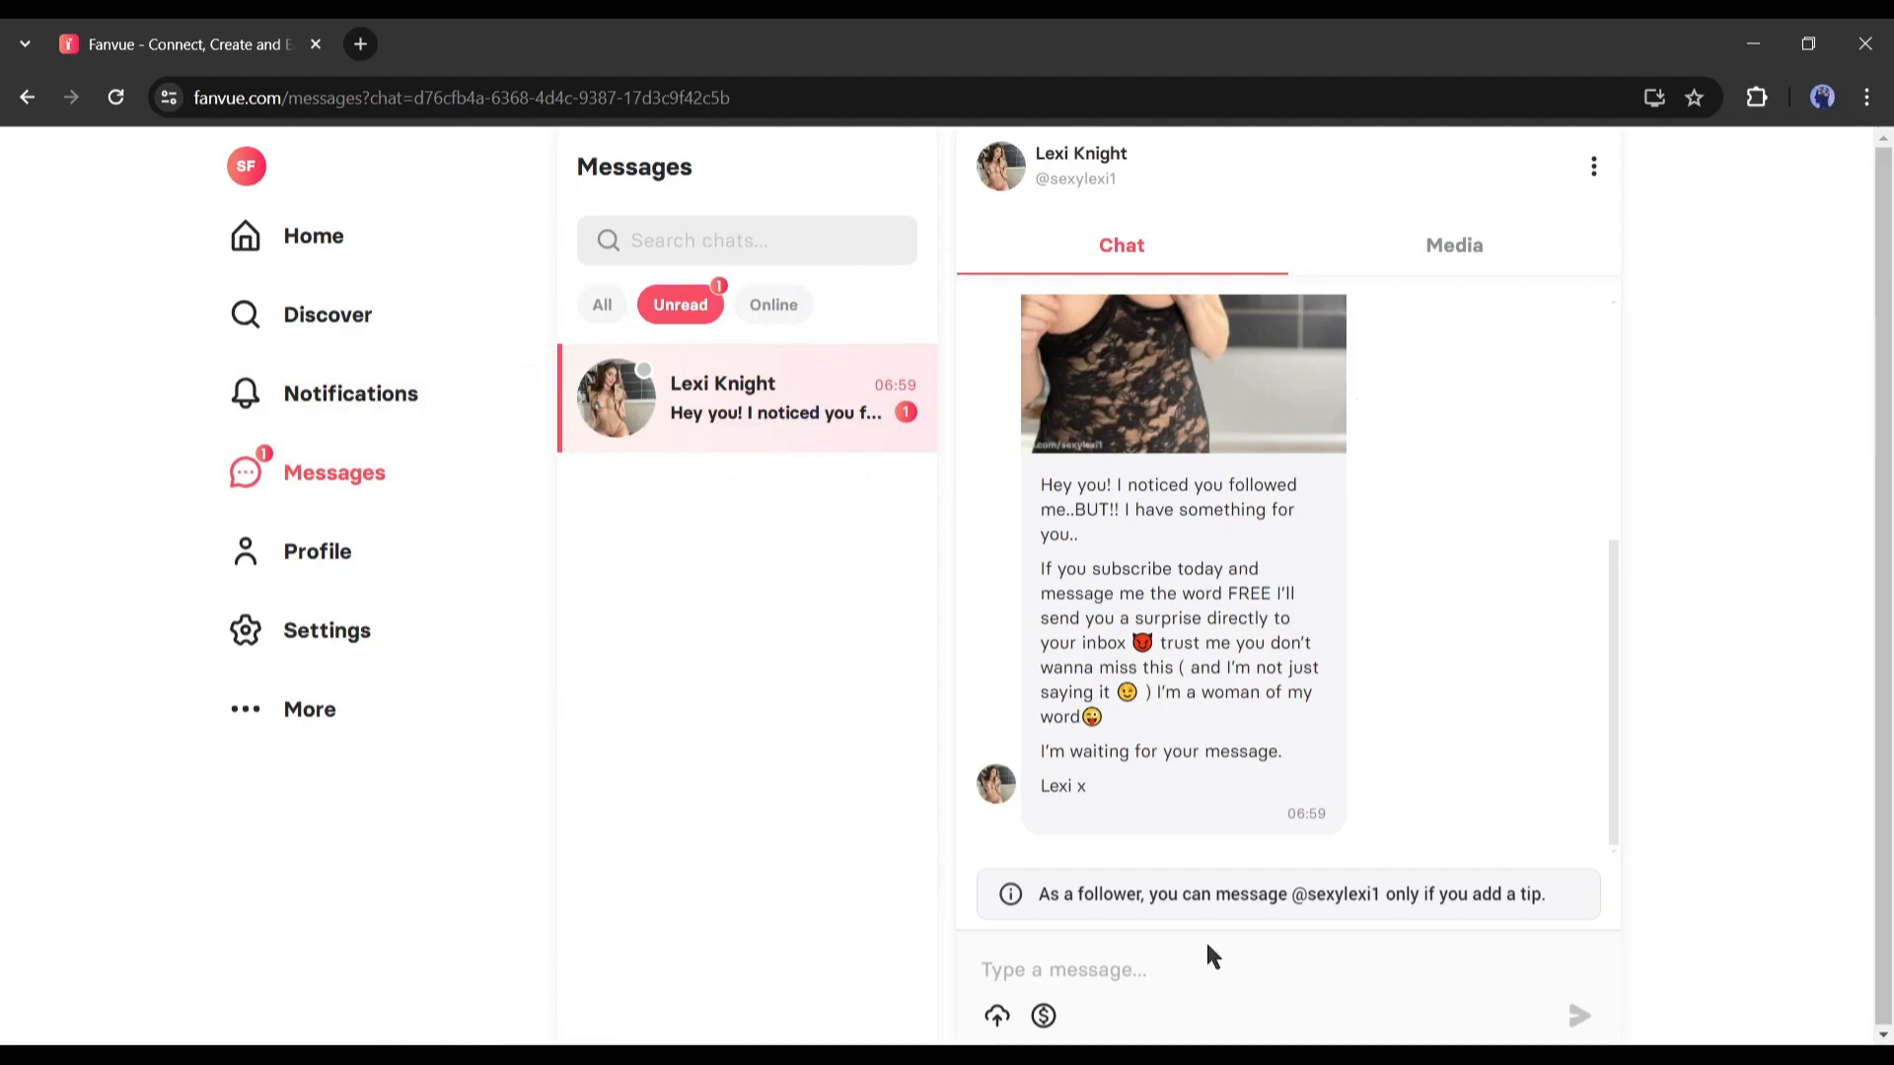